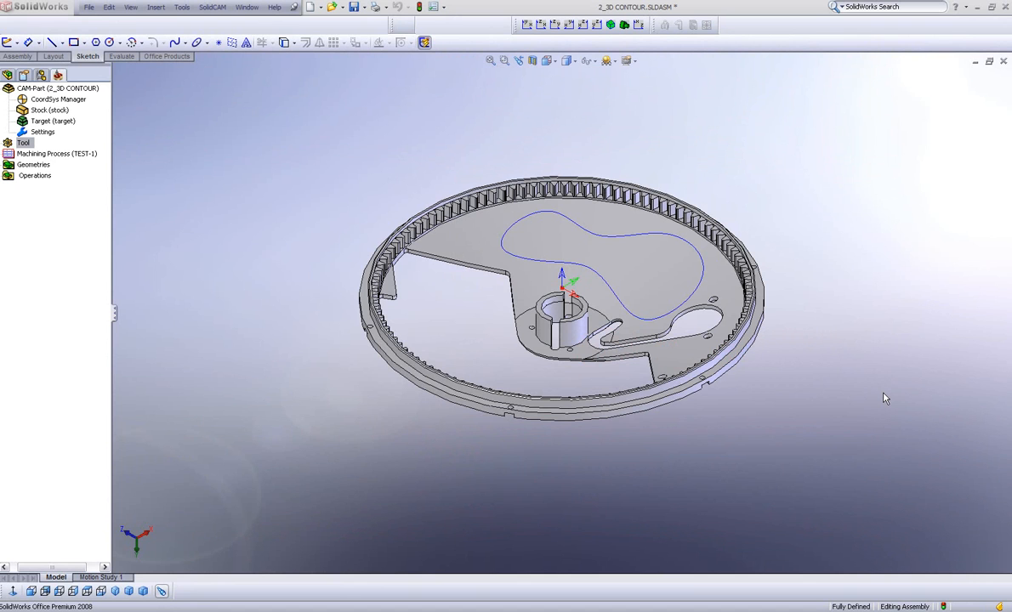
pyautogui.moveTo(687, 296)
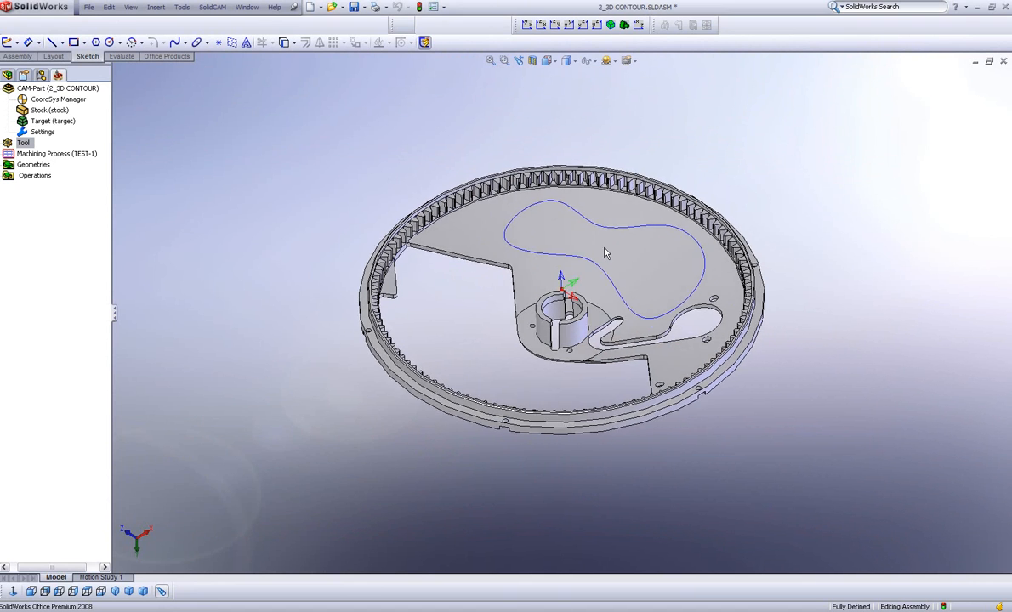
pyautogui.moveTo(623, 310)
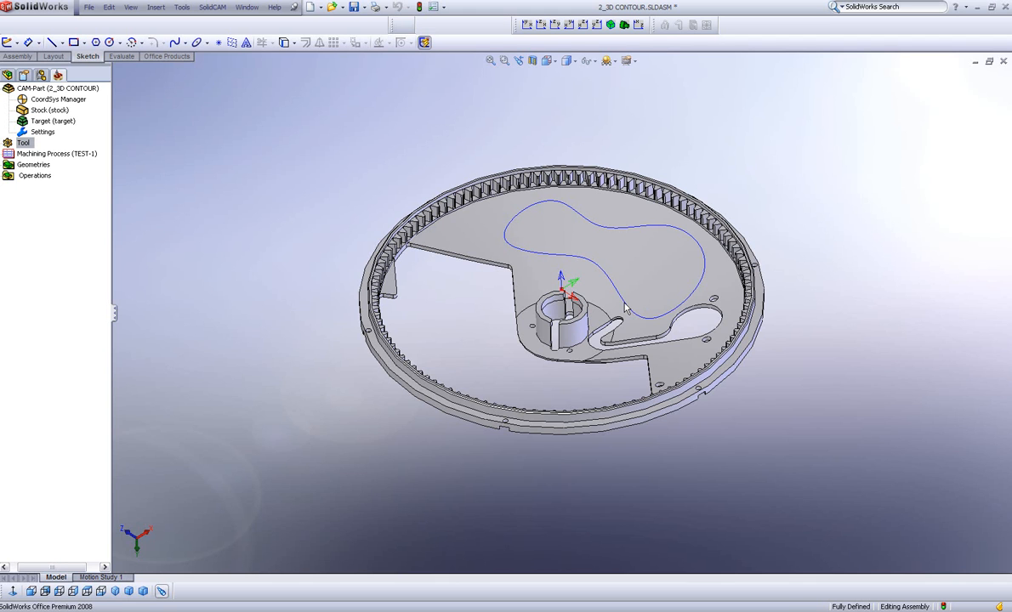
# Add a Contour 3D operation and define its geometry from the closed 3D sketch curve
pyautogui.rightClick(34, 175)
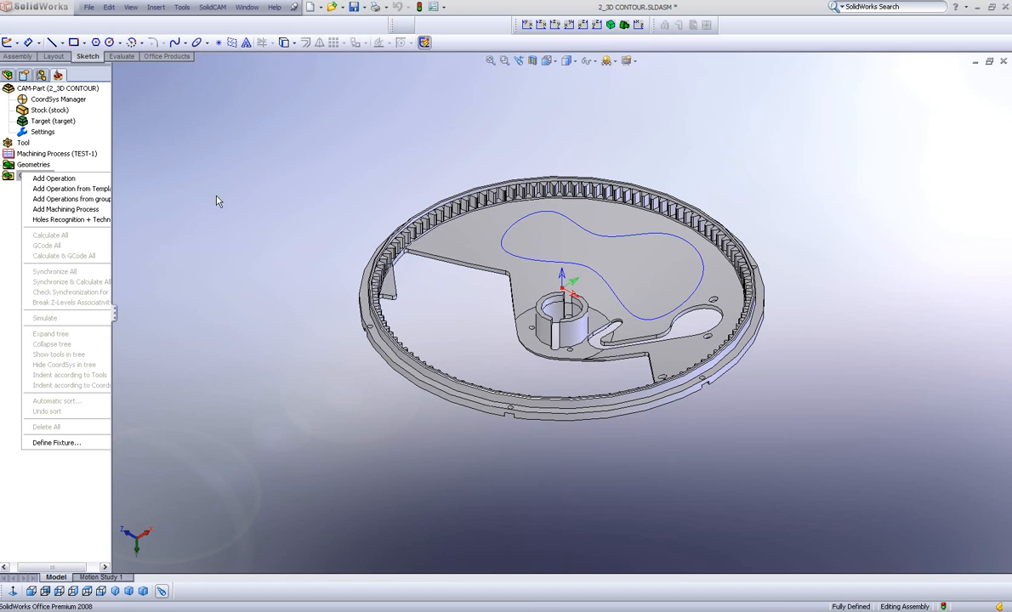
pyautogui.click(53, 179)
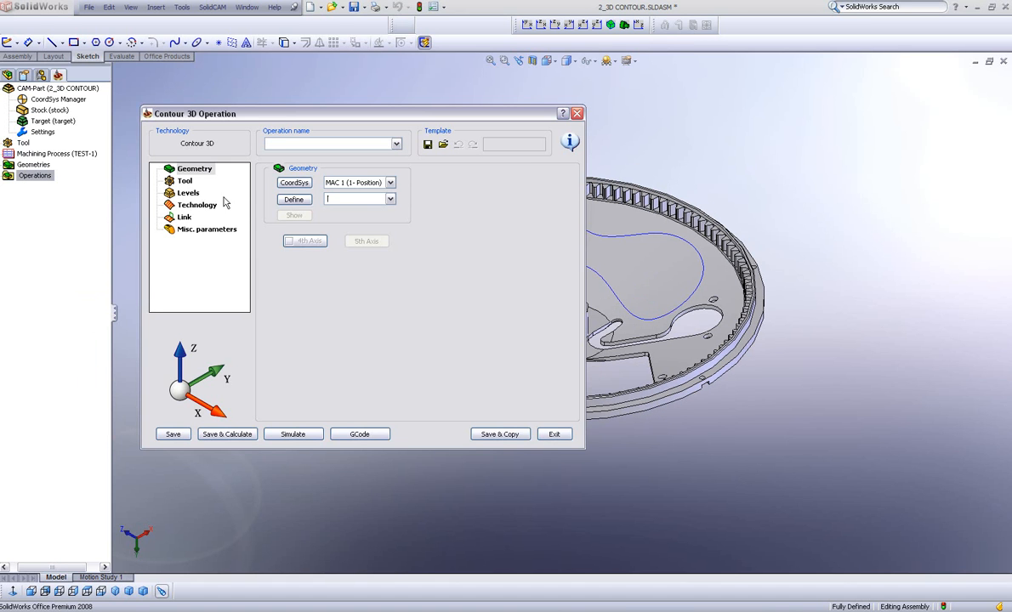
pyautogui.click(295, 199)
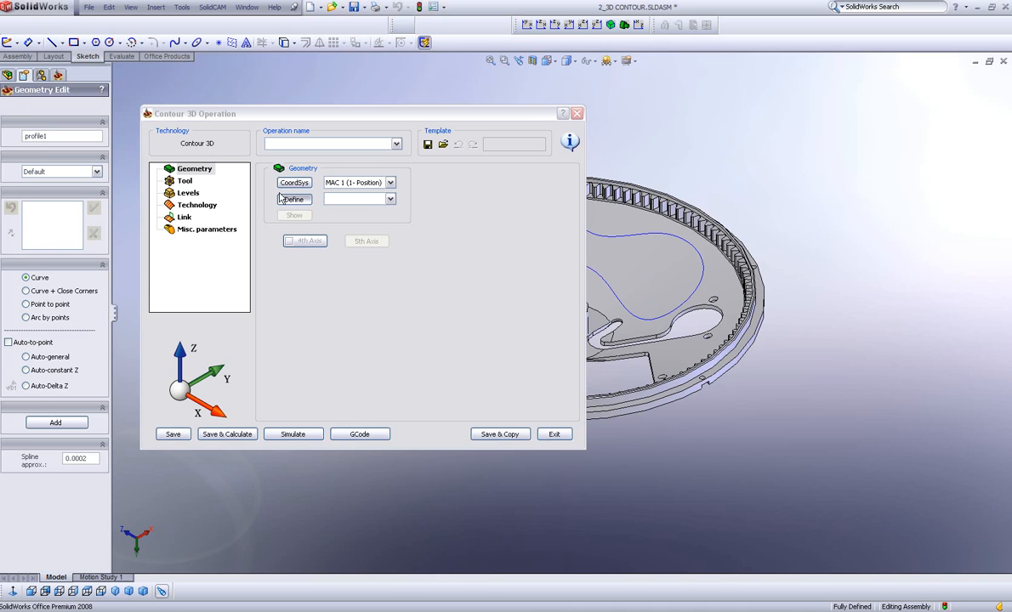
pyautogui.click(294, 199)
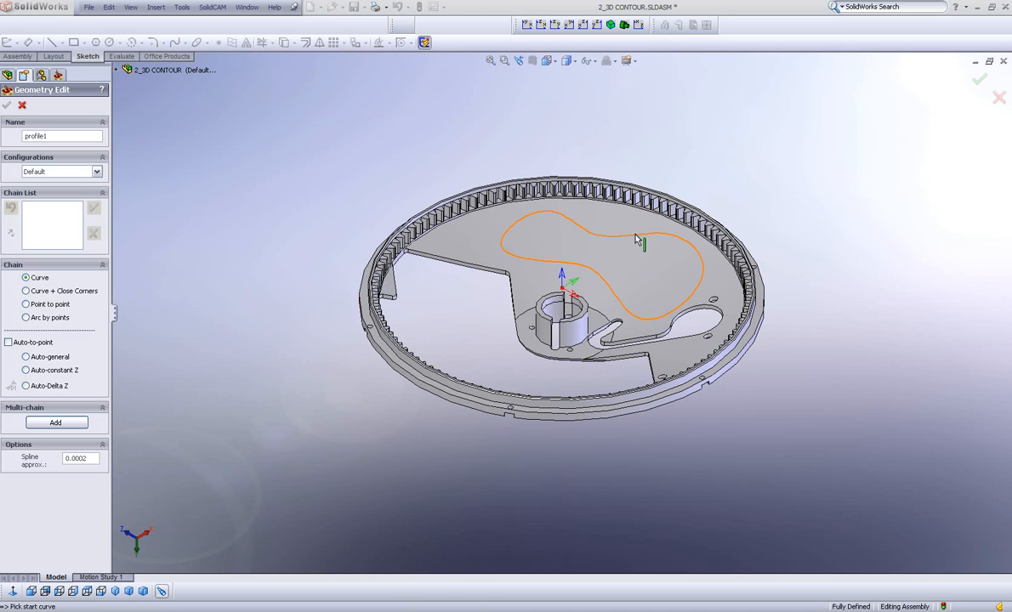
pyautogui.click(638, 242)
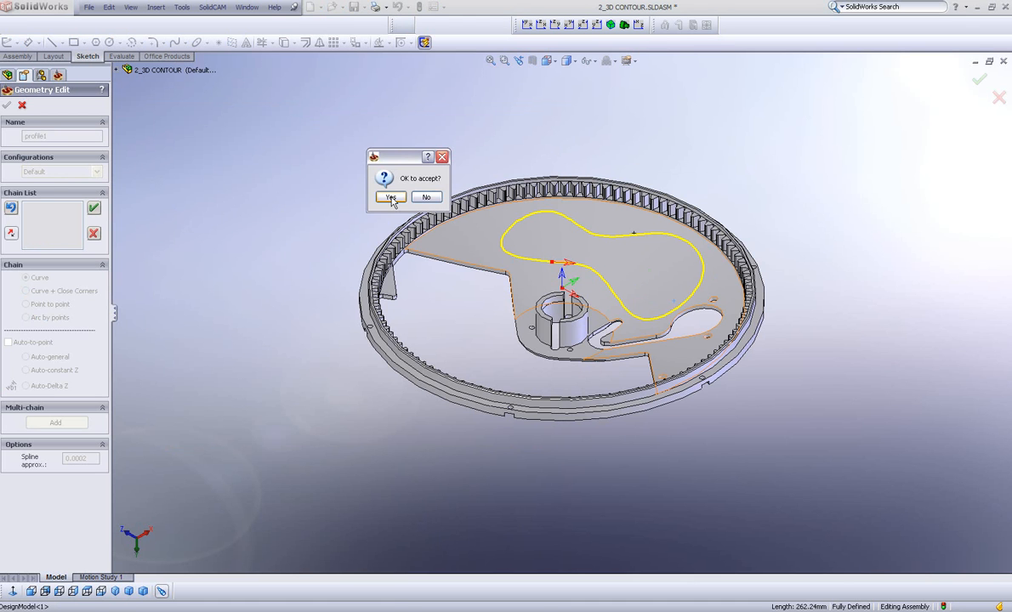
pyautogui.click(390, 197)
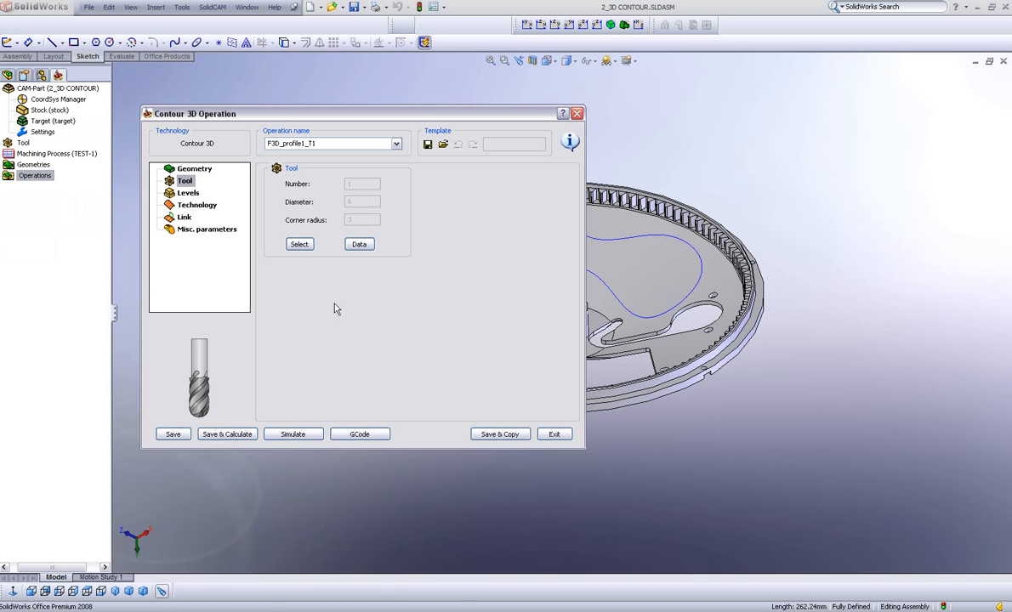
# Set Tool Reference to Center in Technology, then Save & Calculate and launch the simulation
pyautogui.click(197, 204)
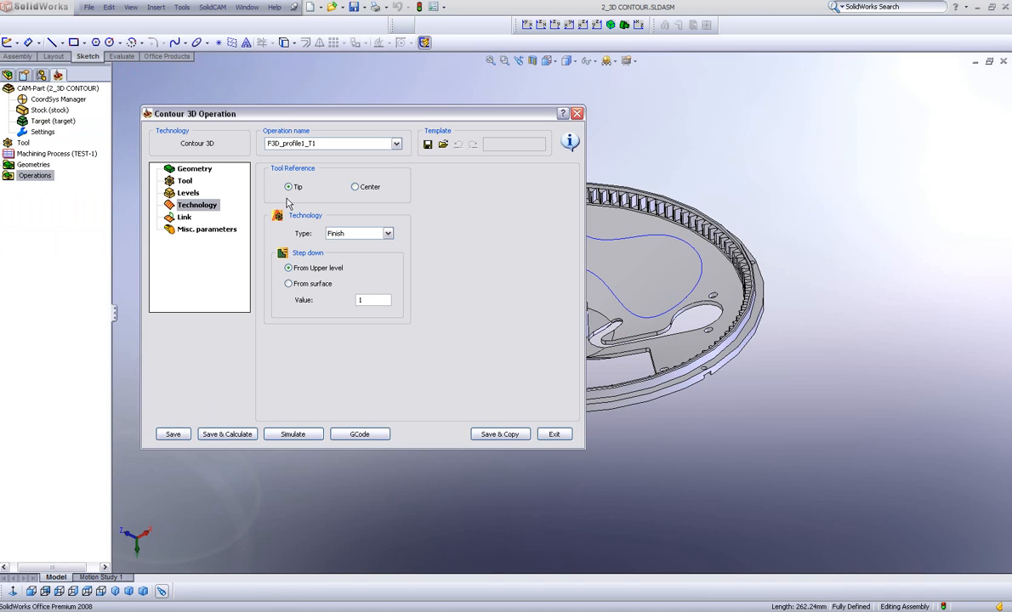
pyautogui.moveTo(289, 198)
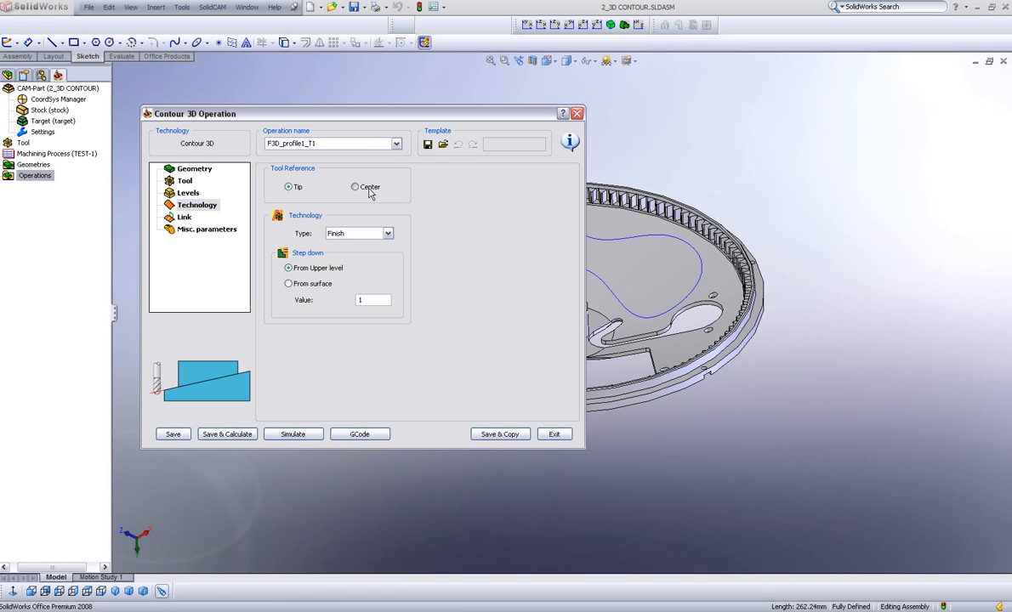
pyautogui.click(356, 185)
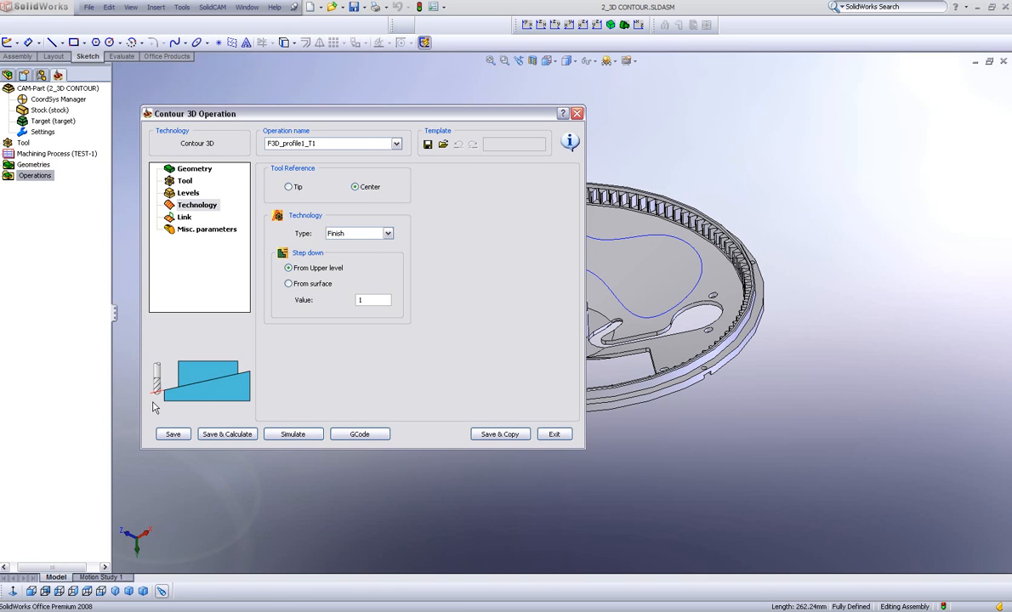
pyautogui.moveTo(162, 400)
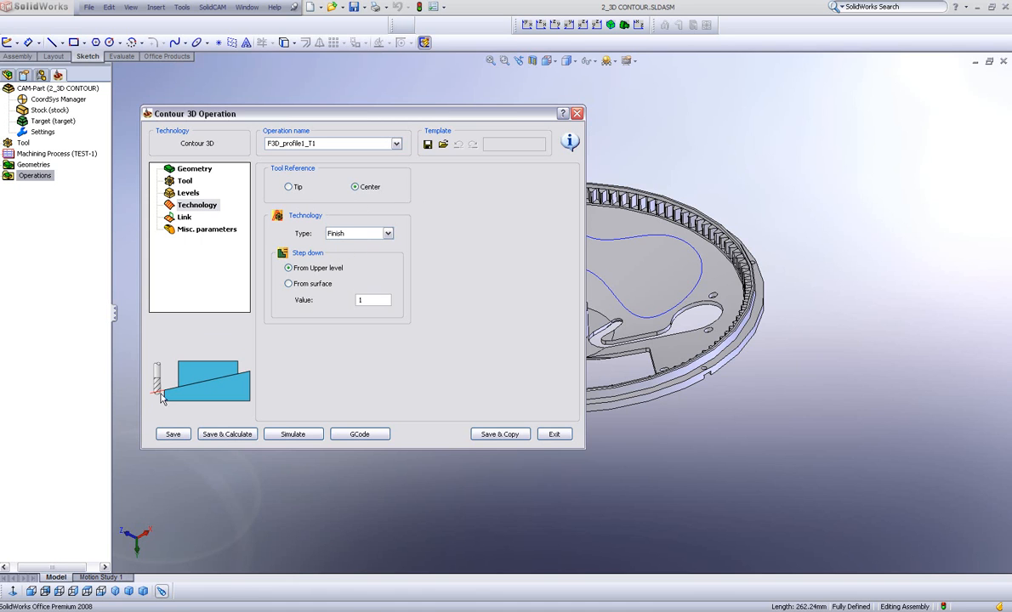
pyautogui.click(290, 185)
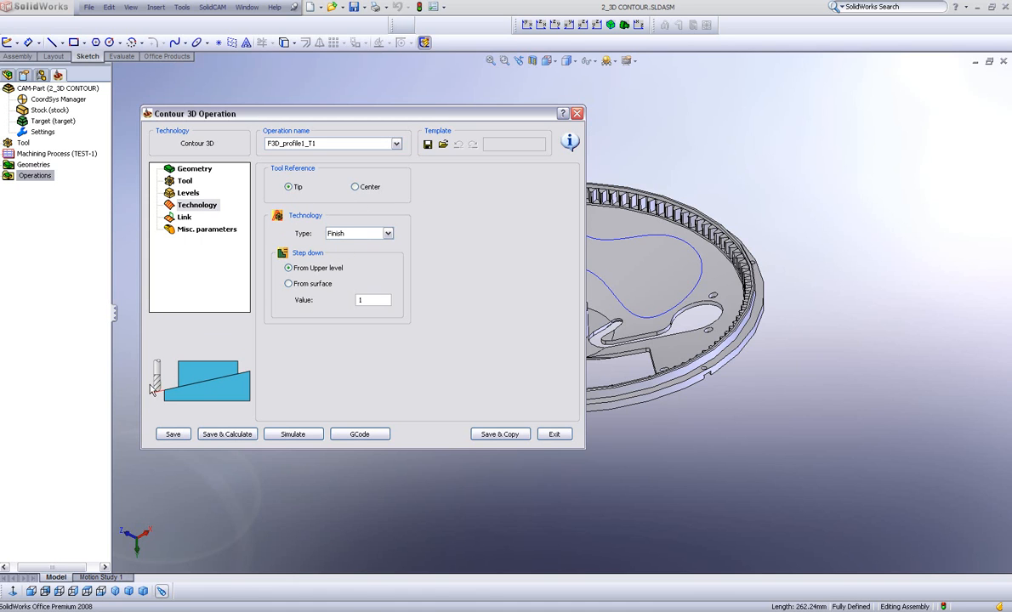
pyautogui.moveTo(163, 390)
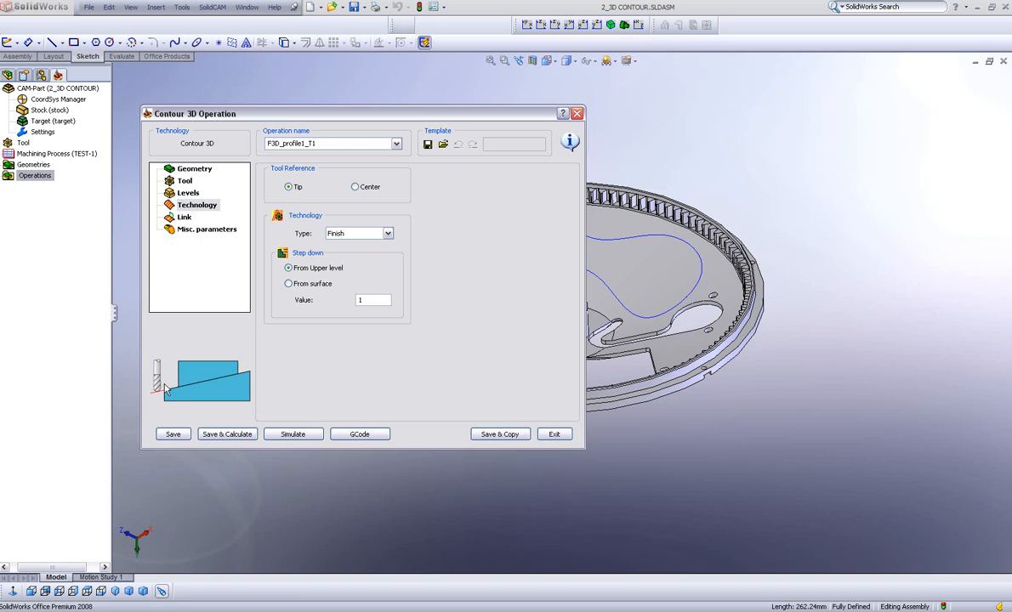
pyautogui.click(226, 434)
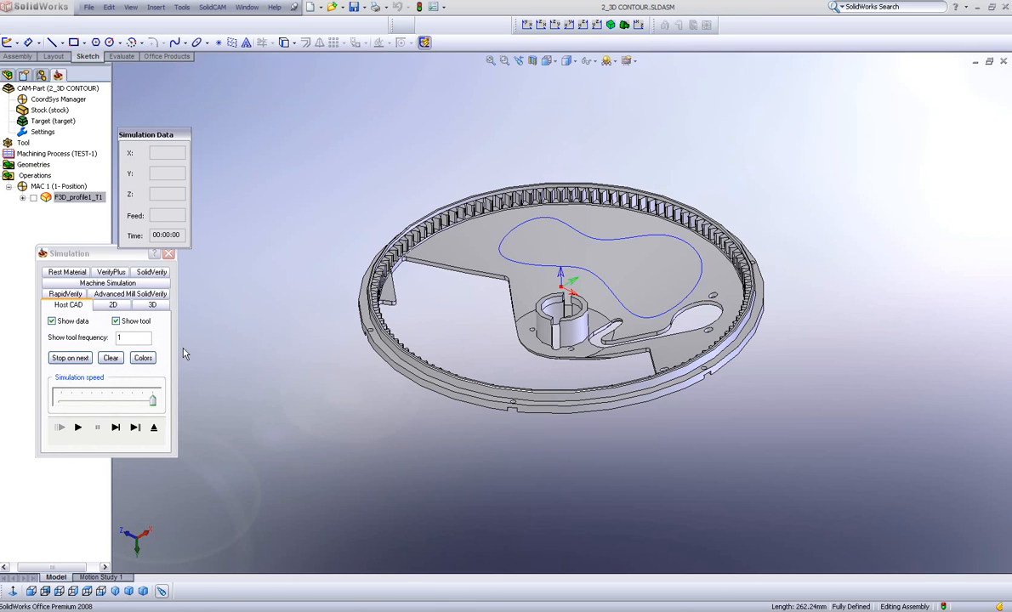
# Play the P3D_profile1_T1 toolpath in the 3D simulation mode
pyautogui.click(153, 305)
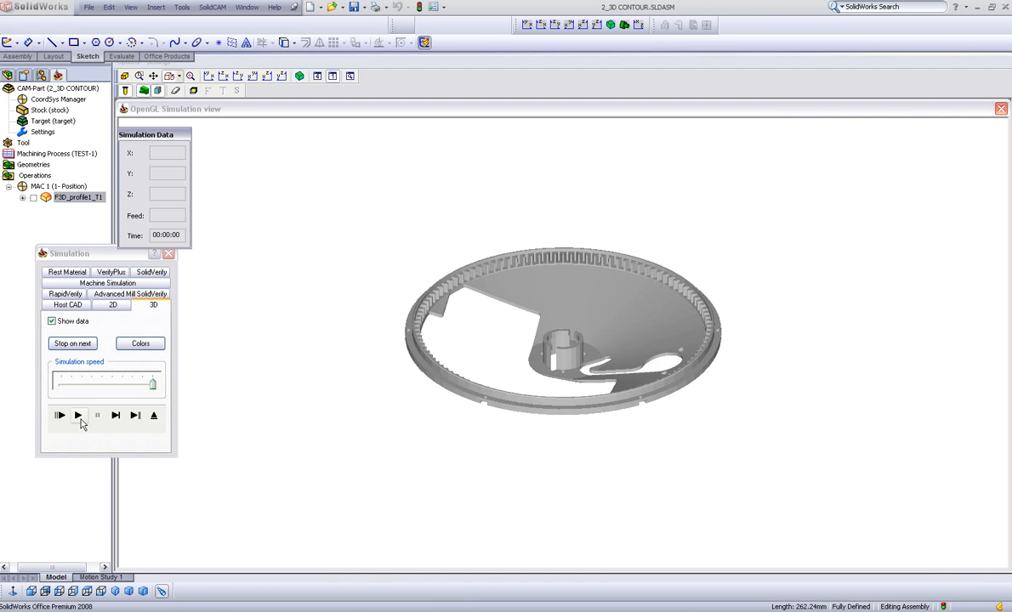
pyautogui.click(78, 415)
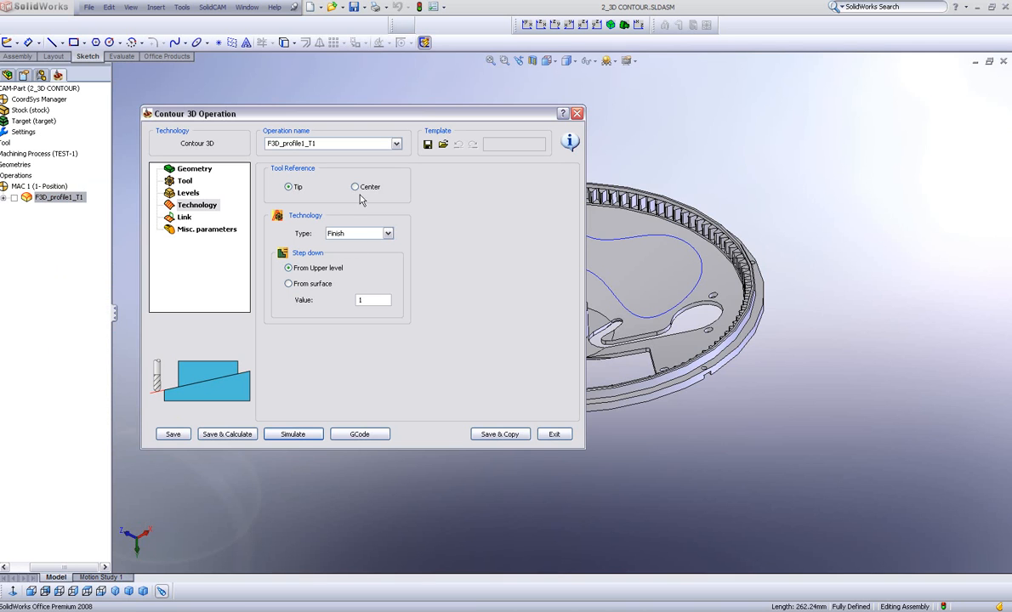
# Relaunch the simulation and replay the tip-referenced toolpath in 3D
pyautogui.click(356, 186)
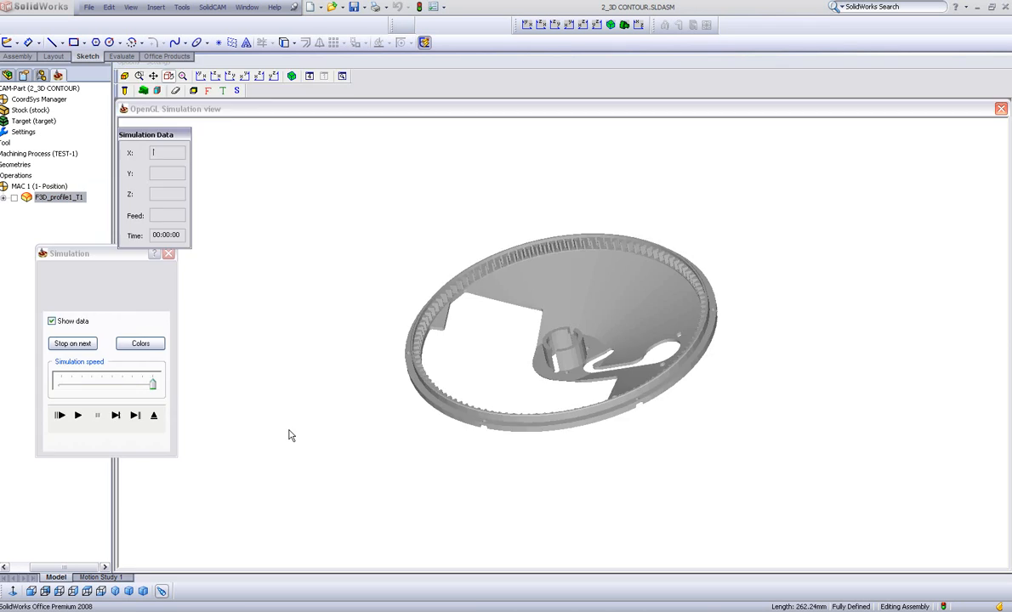
pyautogui.click(78, 415)
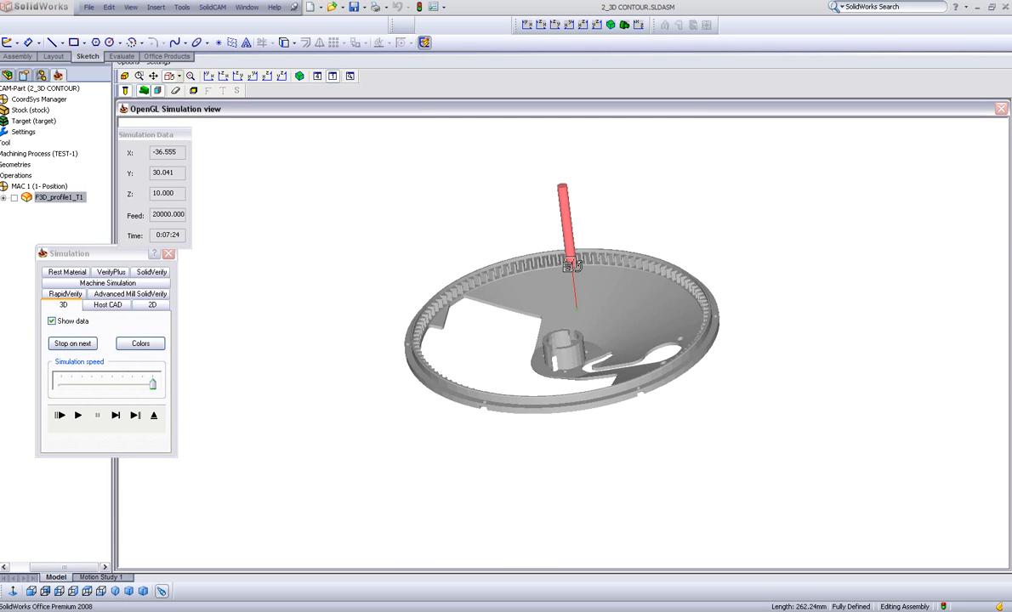
pyautogui.moveTo(351, 299)
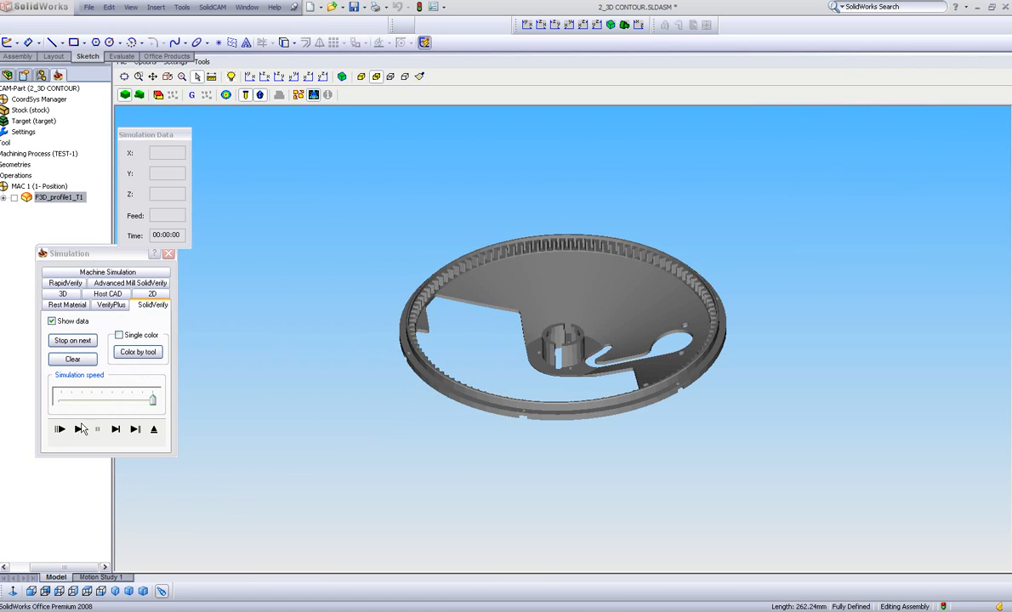
# Play the SolidVerify material removal along the curve, then exit back to the operation dialog
pyautogui.click(115, 428)
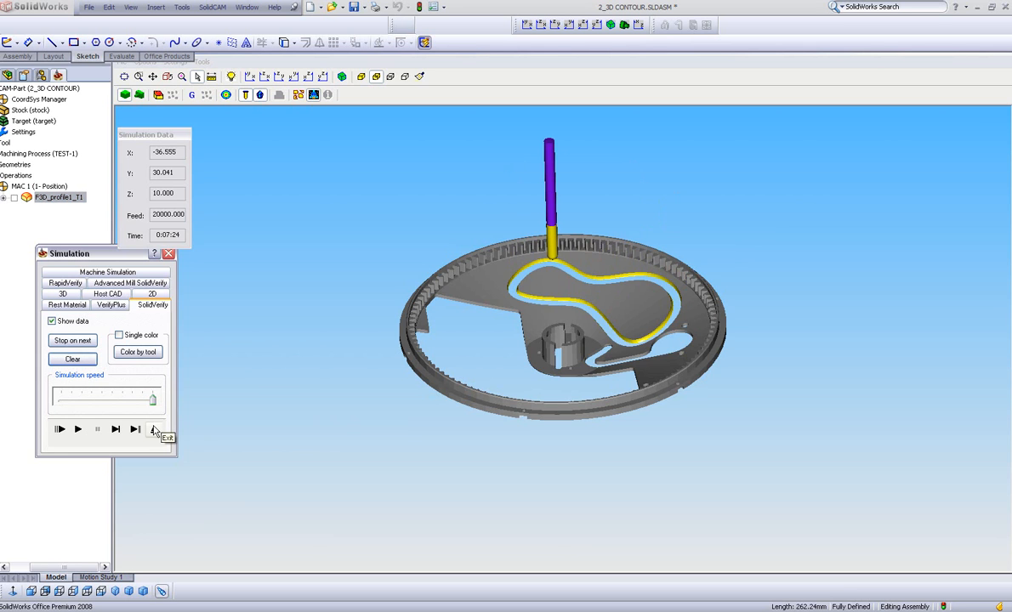
pyautogui.click(164, 429)
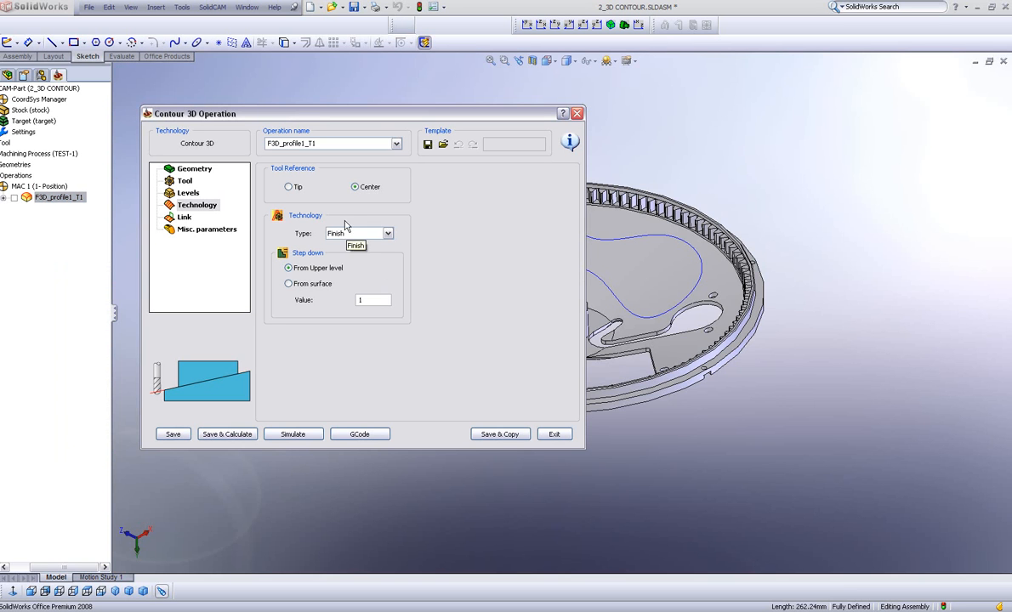
# Save & Calculate P3D_profile1_T1 and play its SolidVerify cutting simulation
pyautogui.click(289, 186)
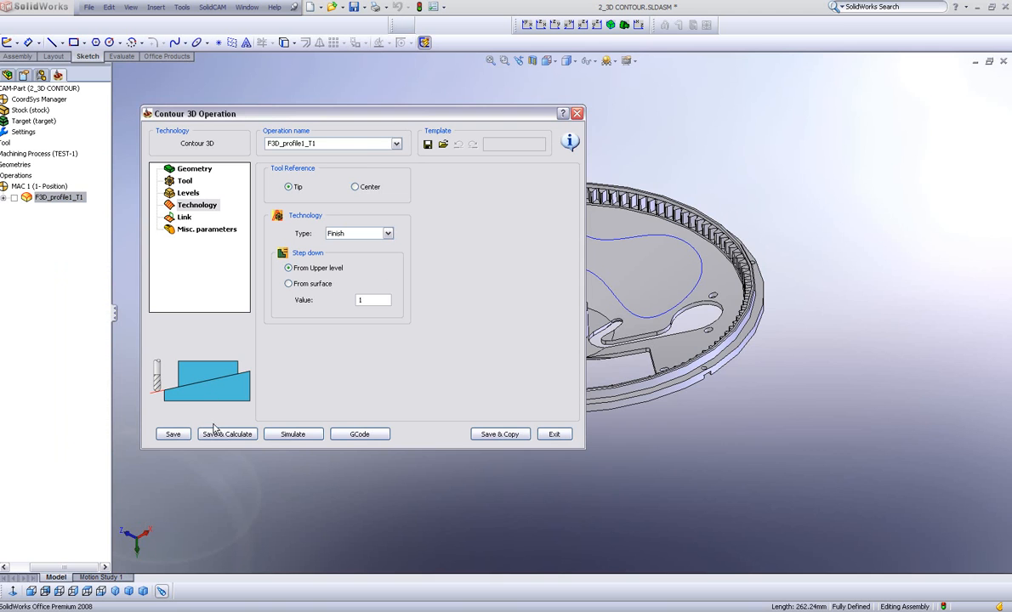
pyautogui.click(228, 433)
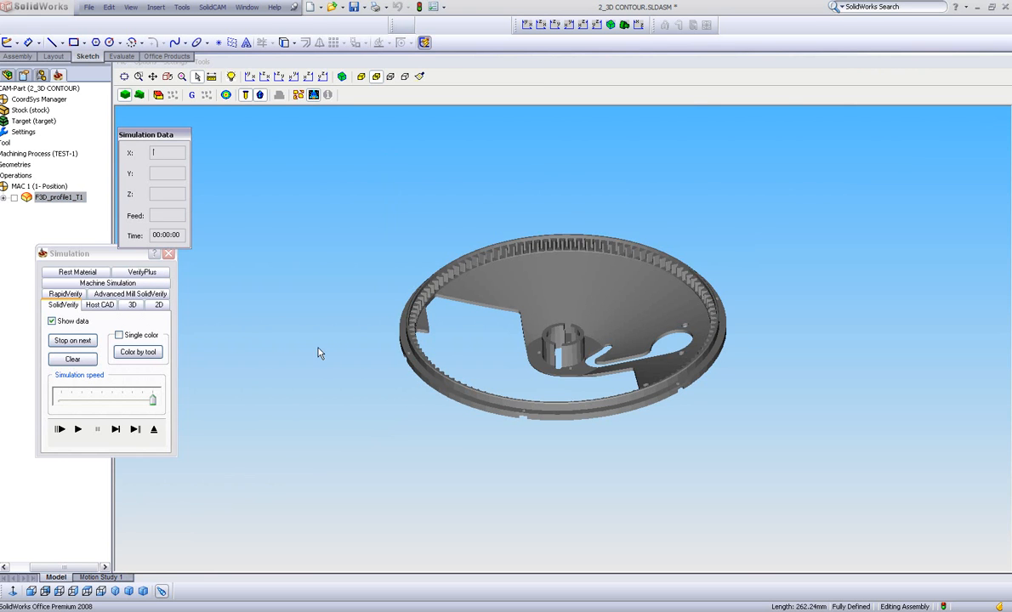
pyautogui.click(60, 429)
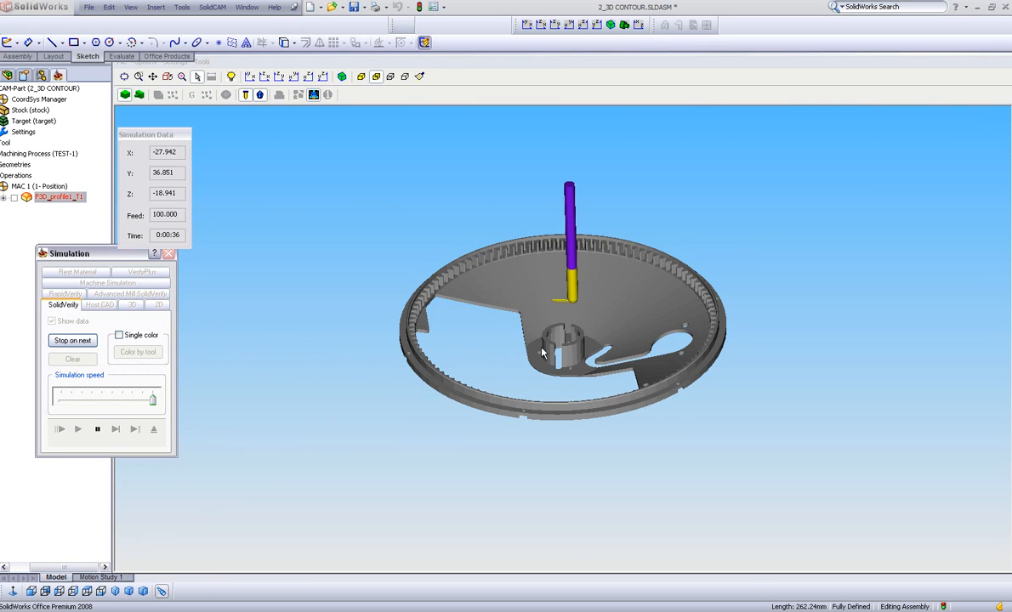
pyautogui.click(60, 428)
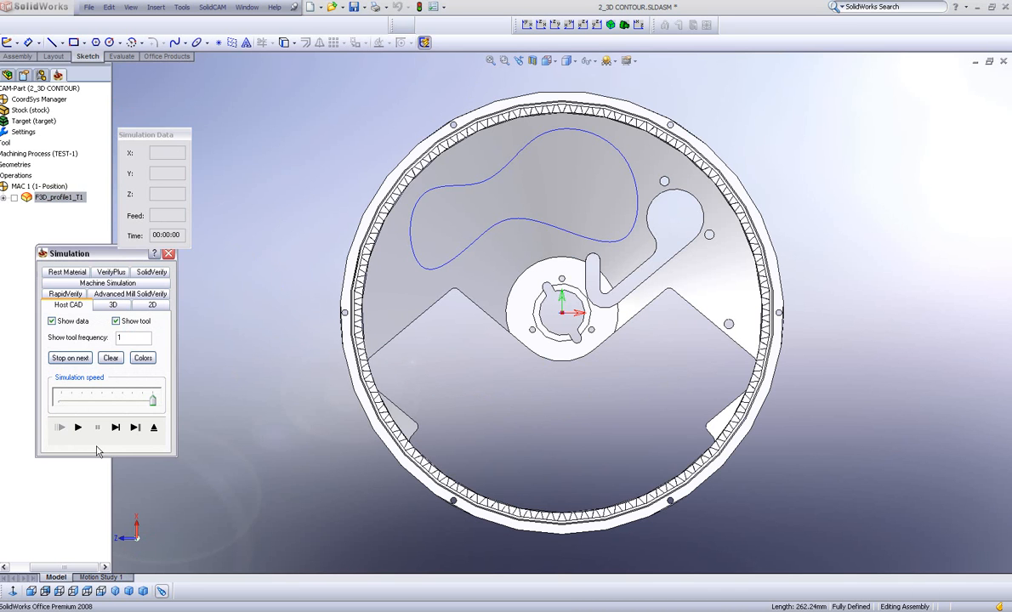
pyautogui.click(59, 427)
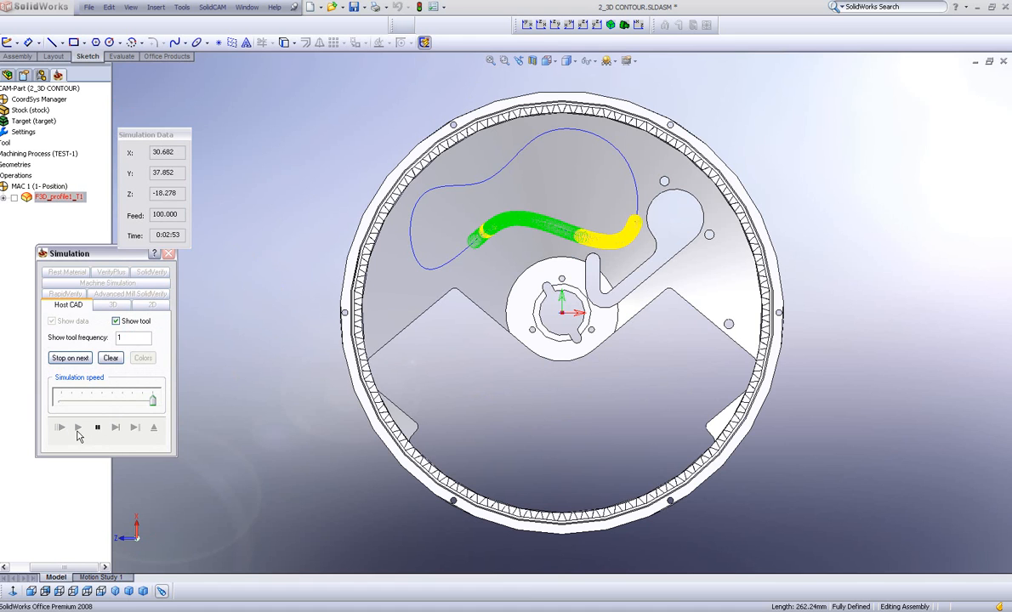
pyautogui.click(78, 429)
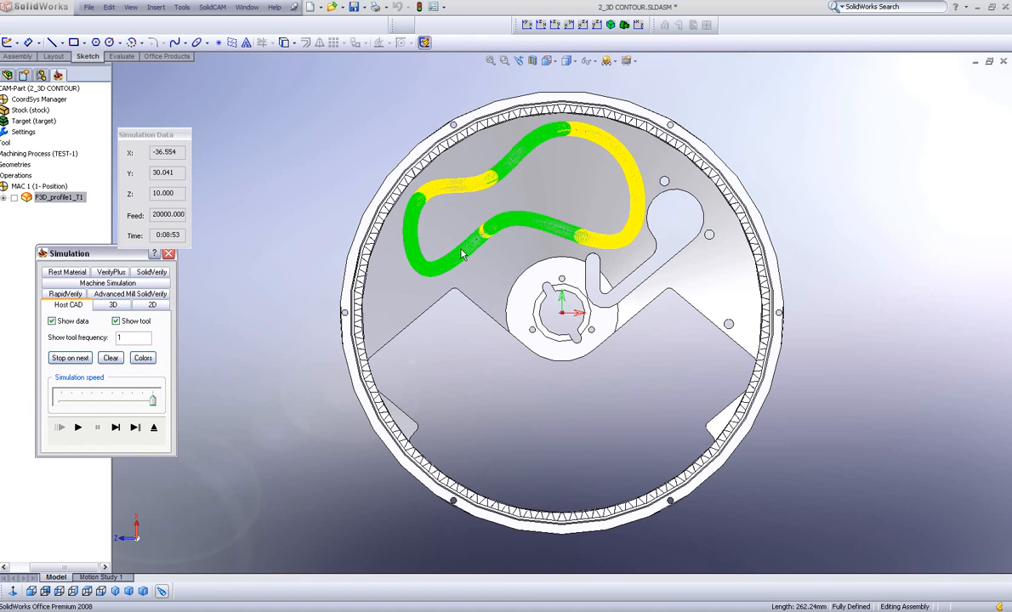
pyautogui.moveTo(313, 348)
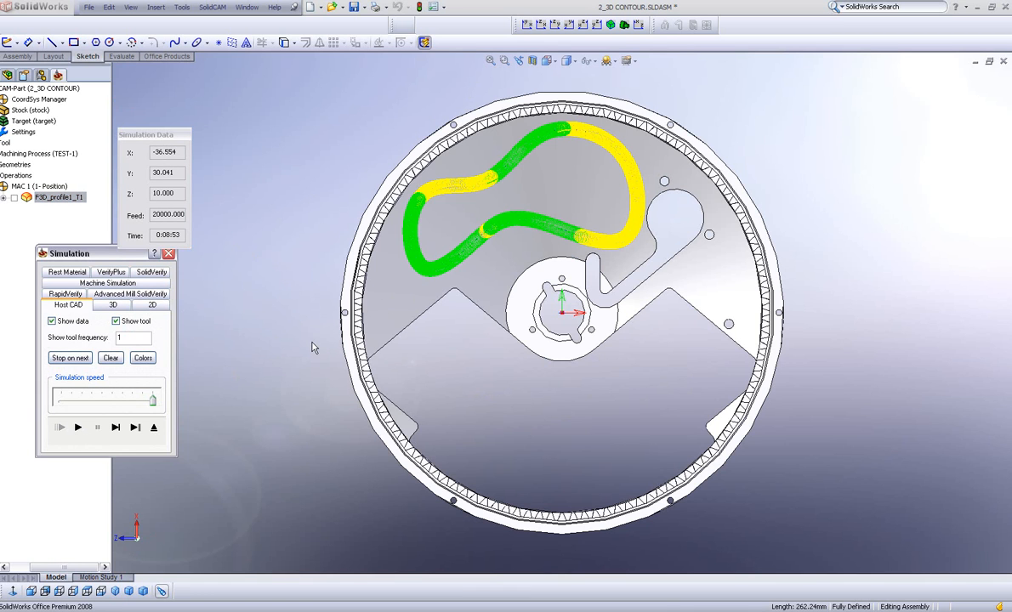
pyautogui.moveTo(344, 332)
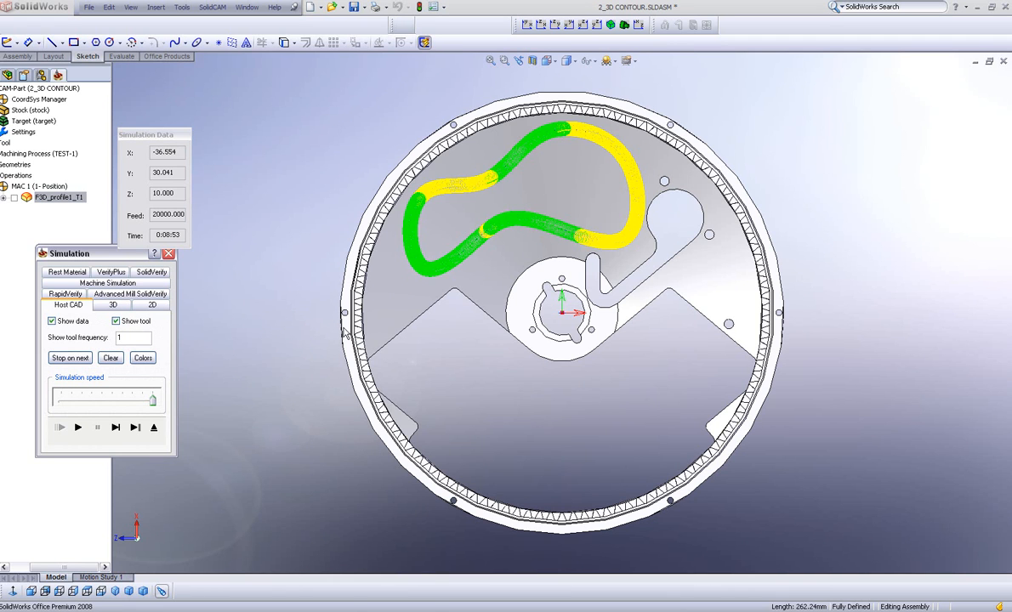
pyautogui.moveTo(456, 250)
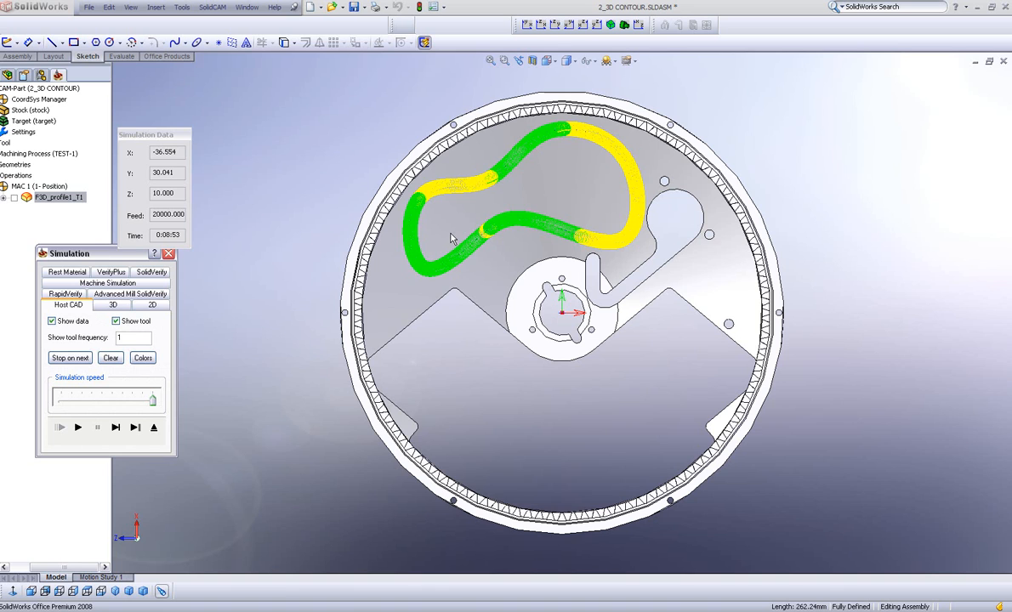
pyautogui.moveTo(286, 327)
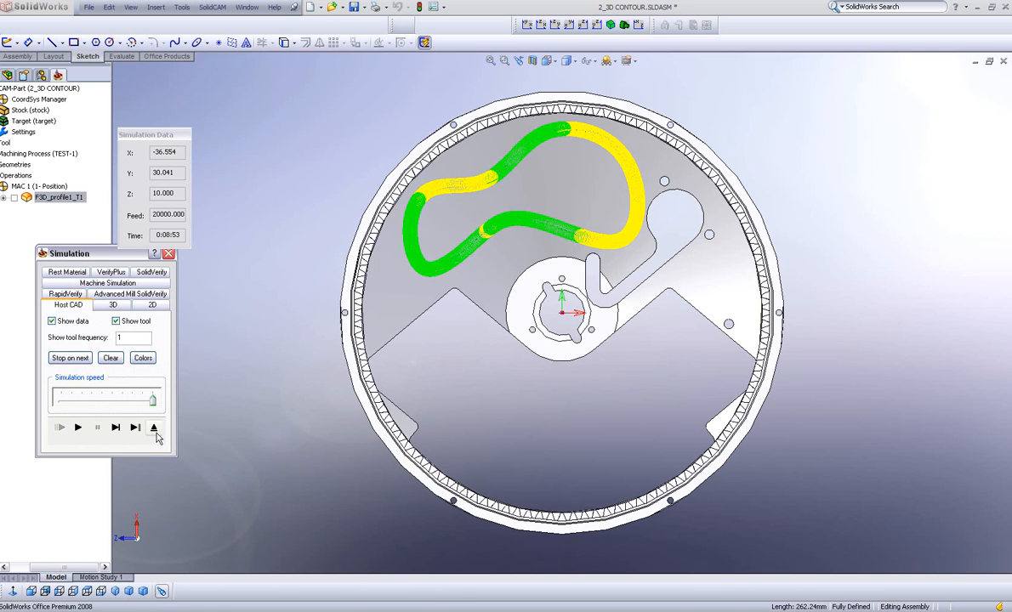
pyautogui.moveTo(154, 429)
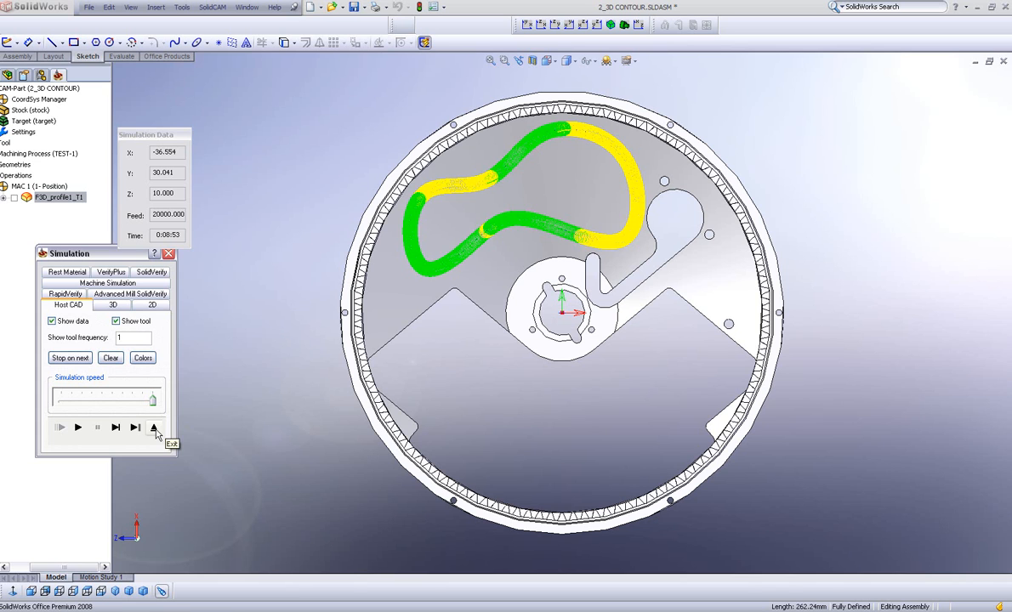
# Exit the simulation and add a Profile operation using the profile1 geometry
pyautogui.click(157, 433)
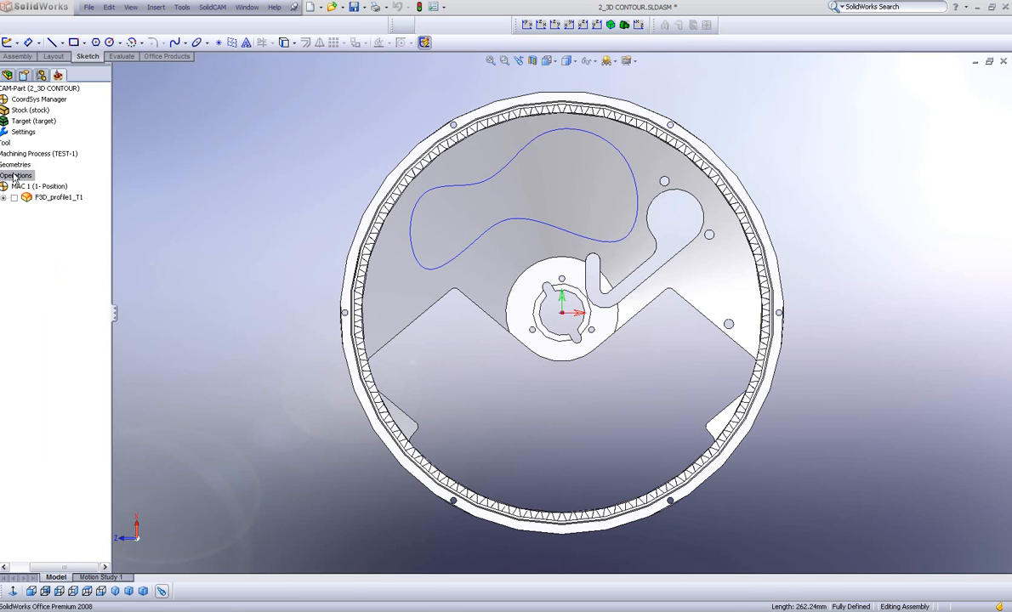
pyautogui.rightClick(17, 175)
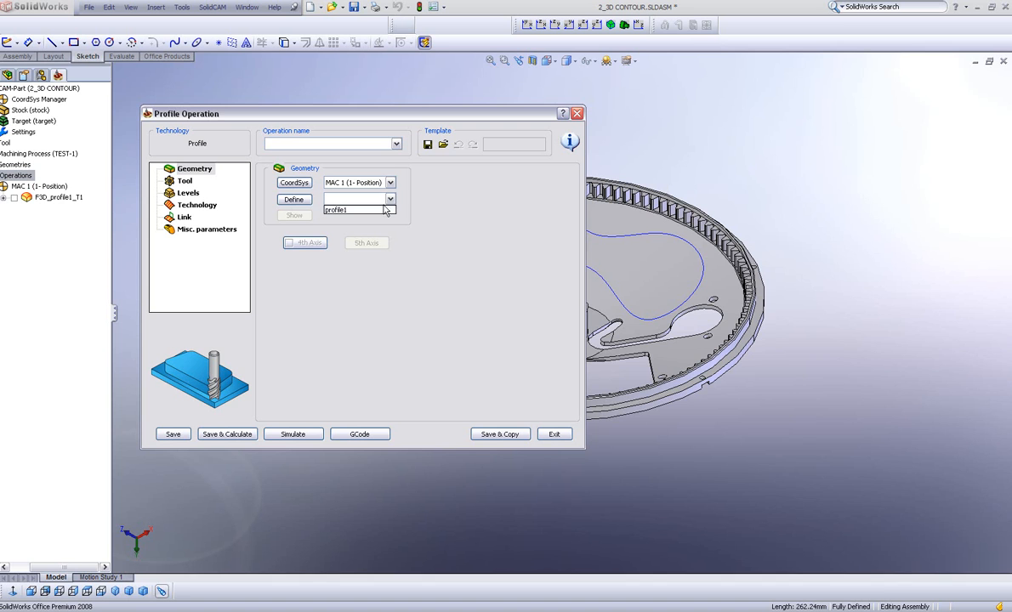
pyautogui.click(294, 214)
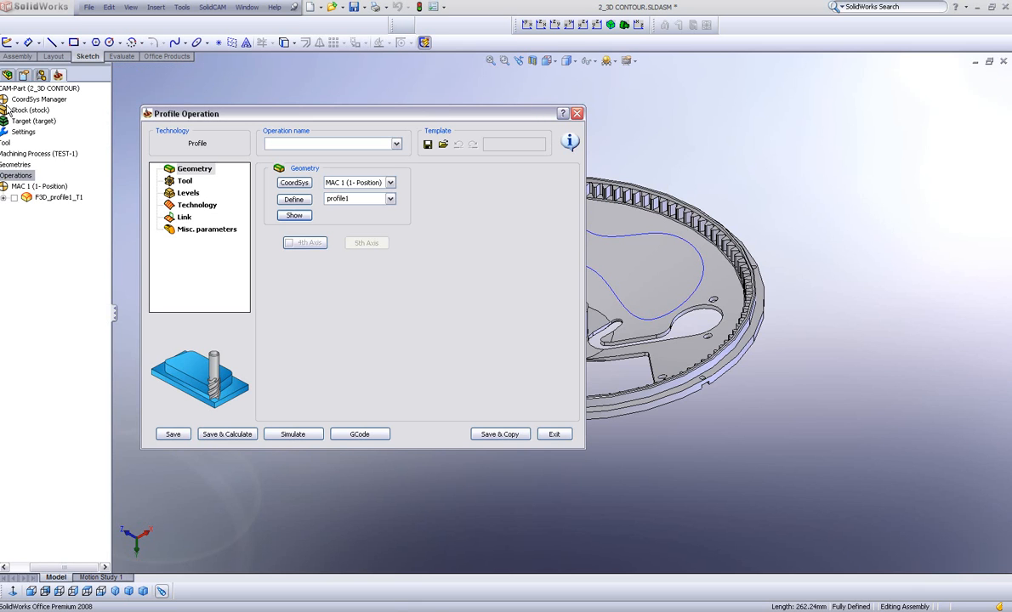
# Assign tool 1, the ball nose mill, to the Profile operation
pyautogui.click(184, 180)
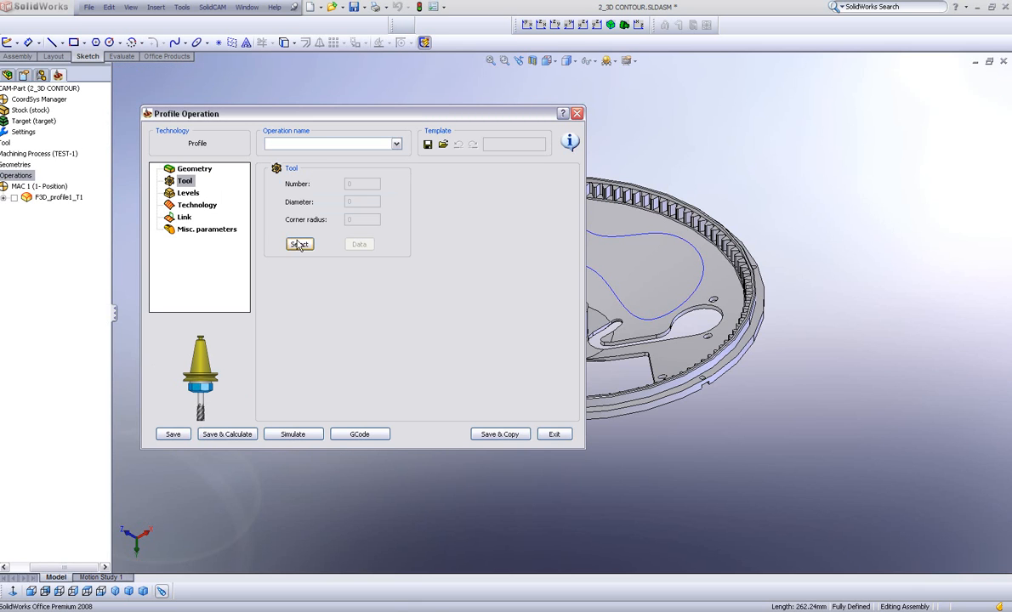
pyautogui.click(300, 245)
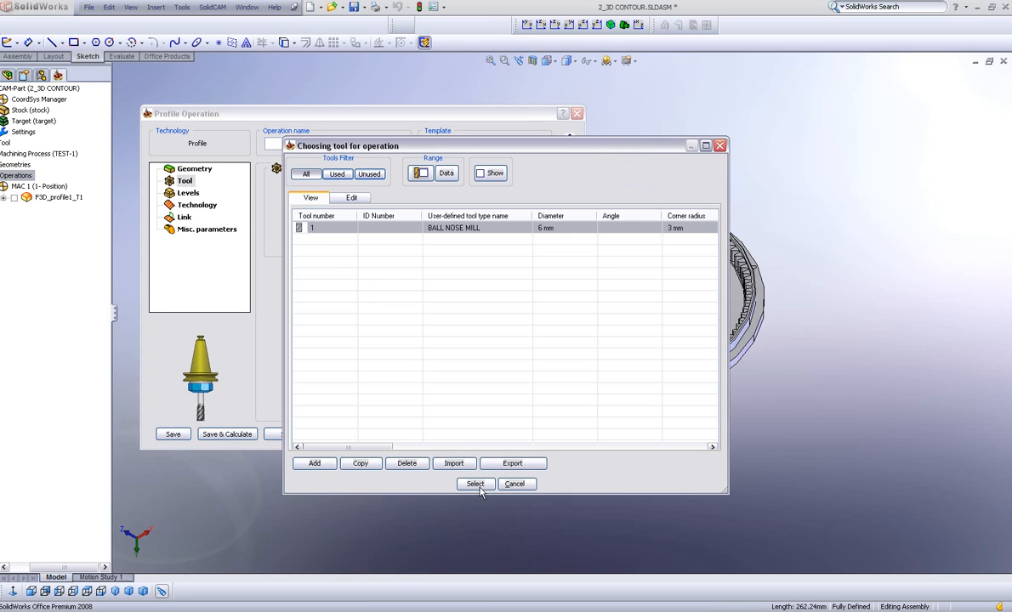
pyautogui.click(474, 483)
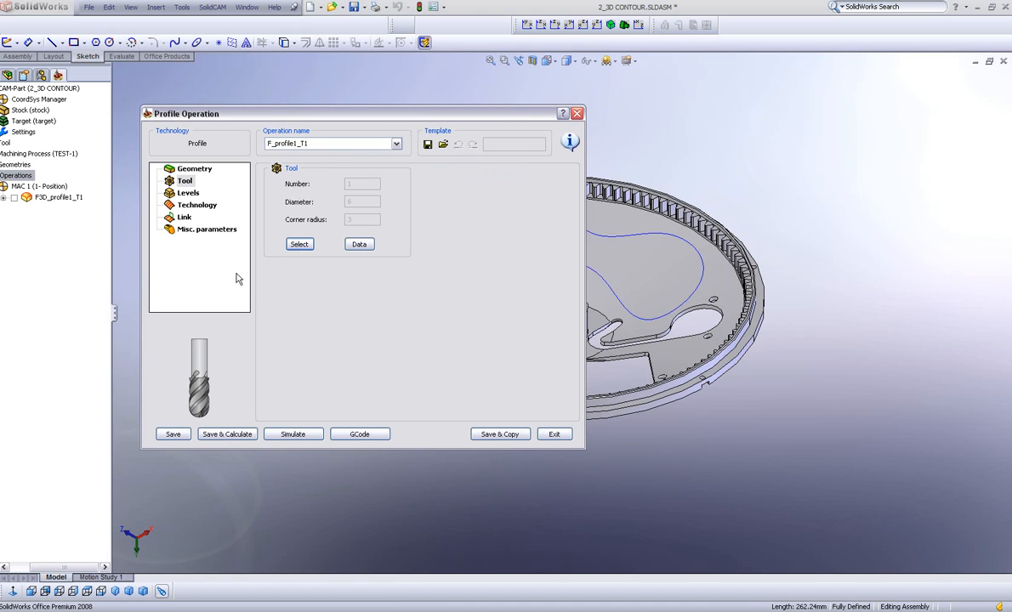
# Set Tool side Right, Depth type 3D and enable one Finish pass in Technology
pyautogui.click(197, 204)
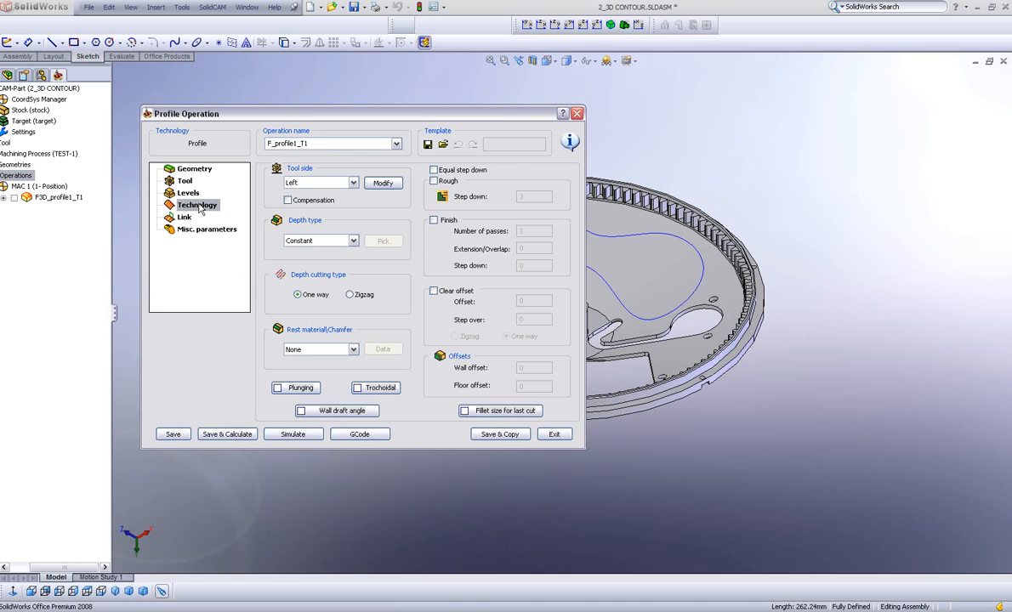
pyautogui.moveTo(320, 190)
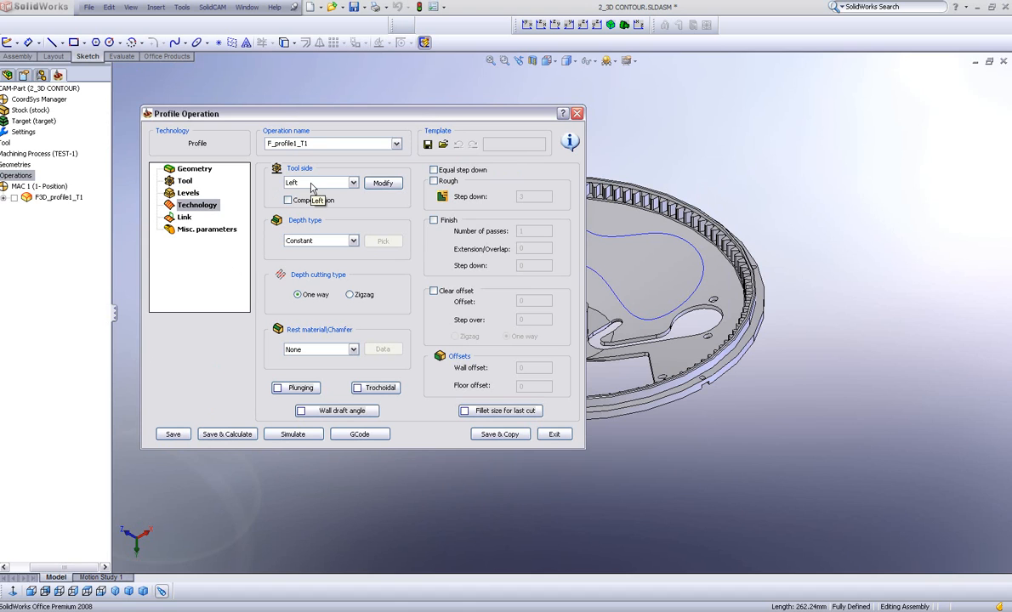
pyautogui.click(352, 182)
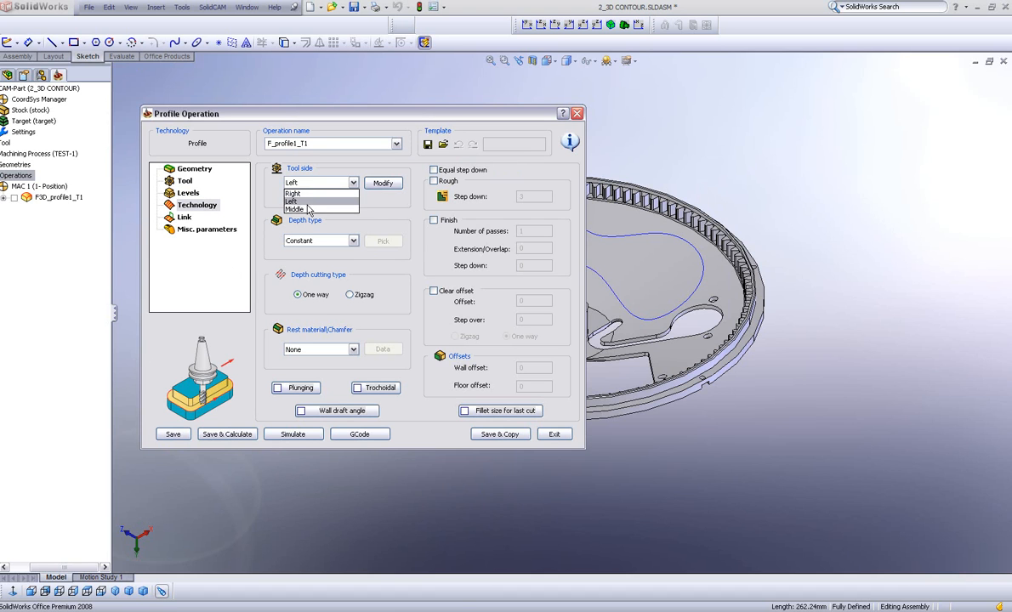
pyautogui.click(292, 192)
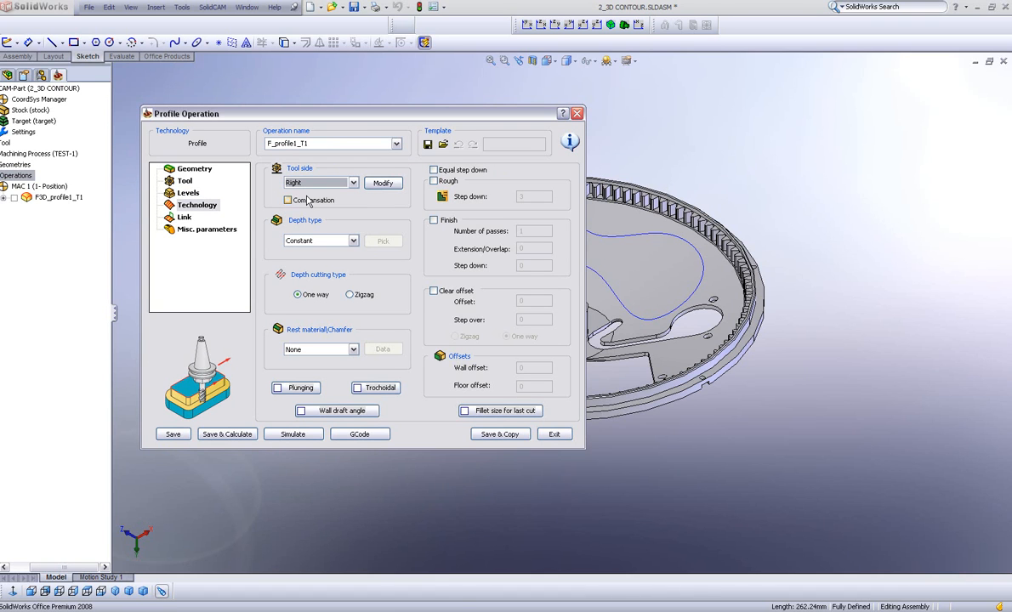
pyautogui.click(352, 242)
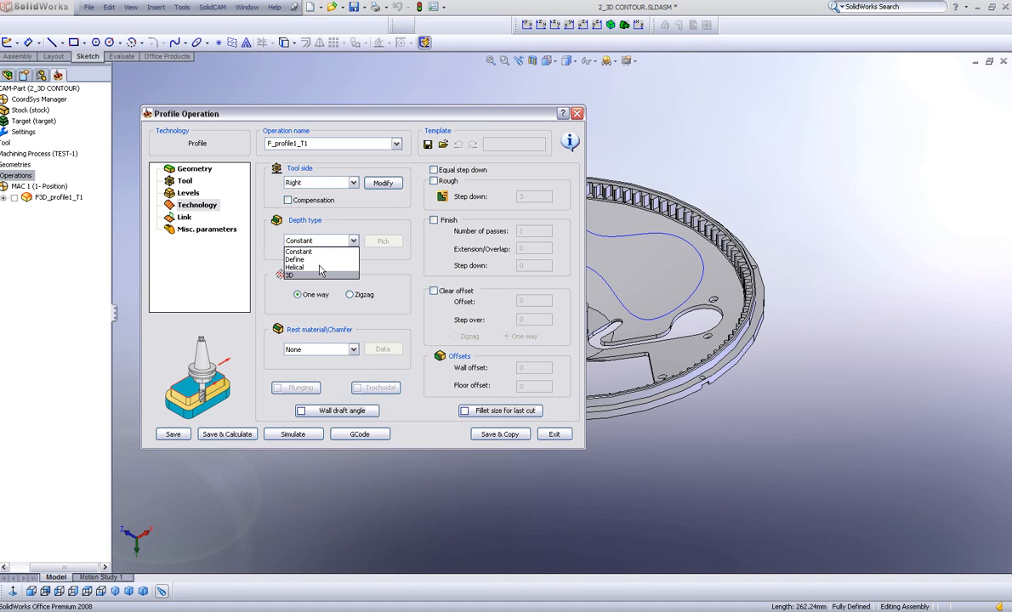
pyautogui.click(295, 275)
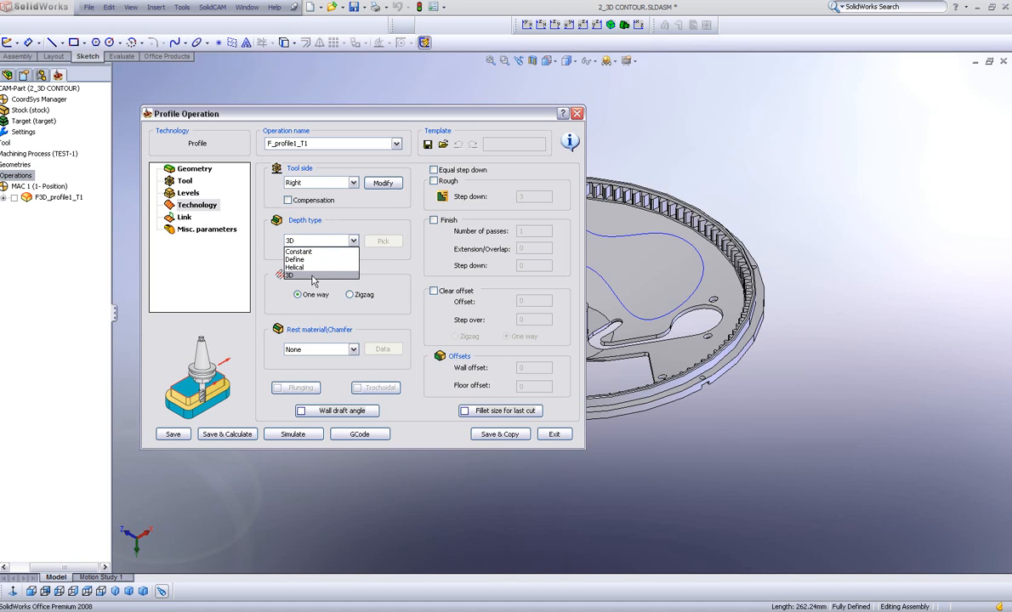
pyautogui.click(290, 276)
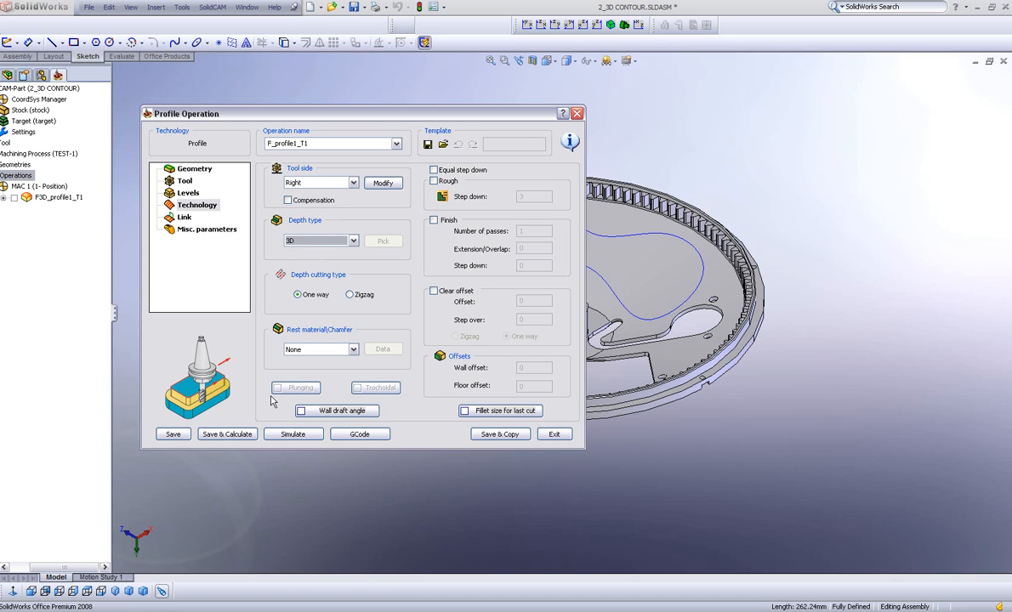
pyautogui.click(434, 222)
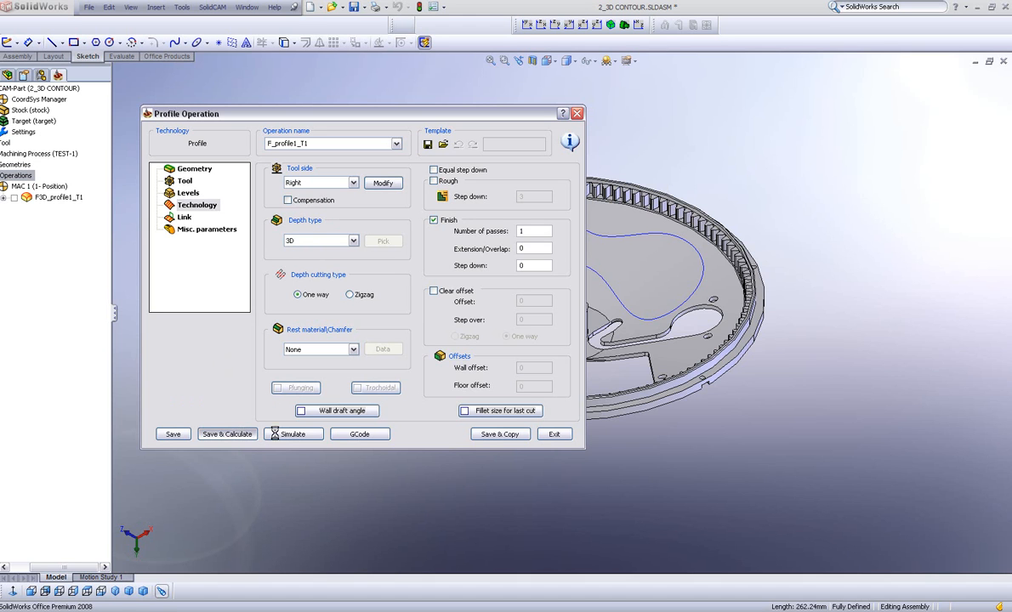
# Save & Calculate P_profile1_T1 and play its Host CAD toolpath simulation along the 3D path
pyautogui.click(292, 434)
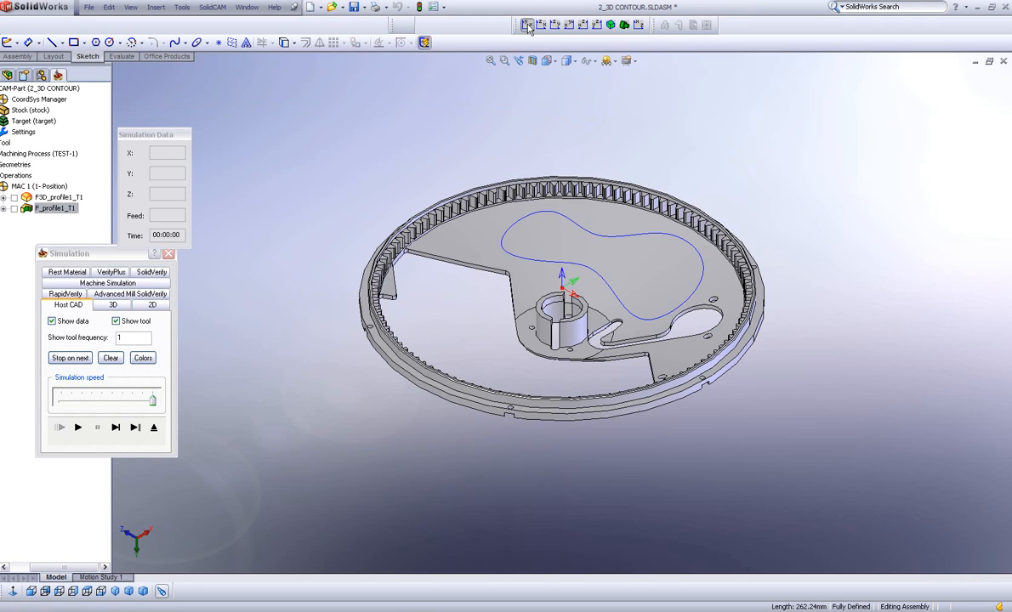
pyautogui.click(60, 428)
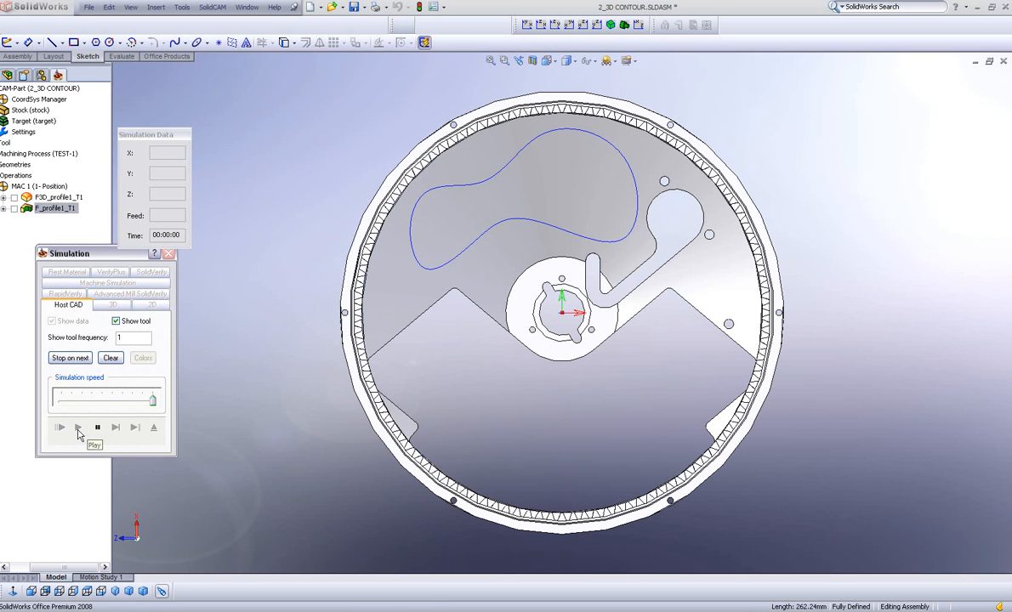
pyautogui.click(60, 427)
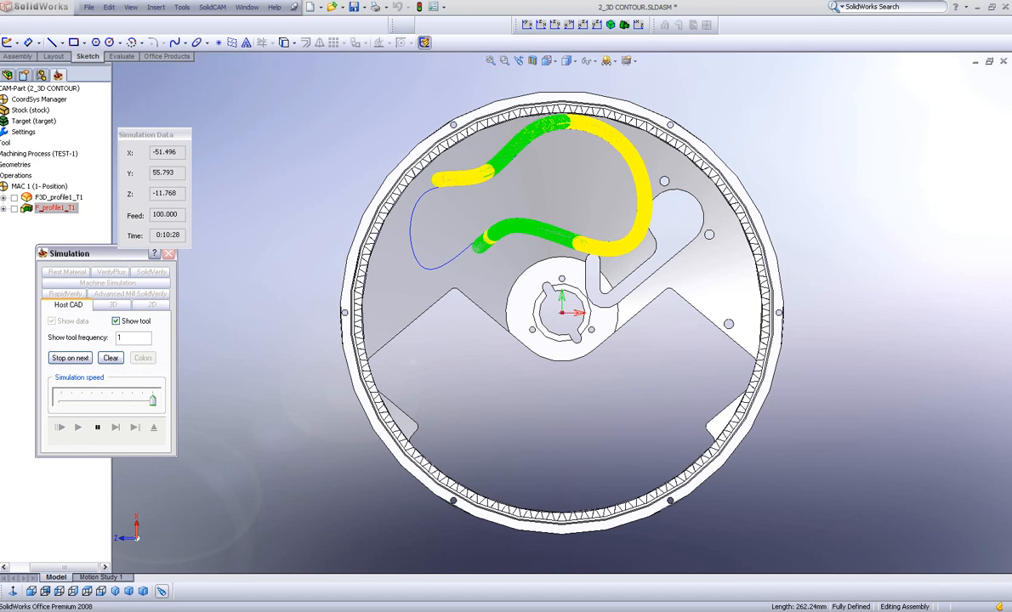
pyautogui.click(60, 427)
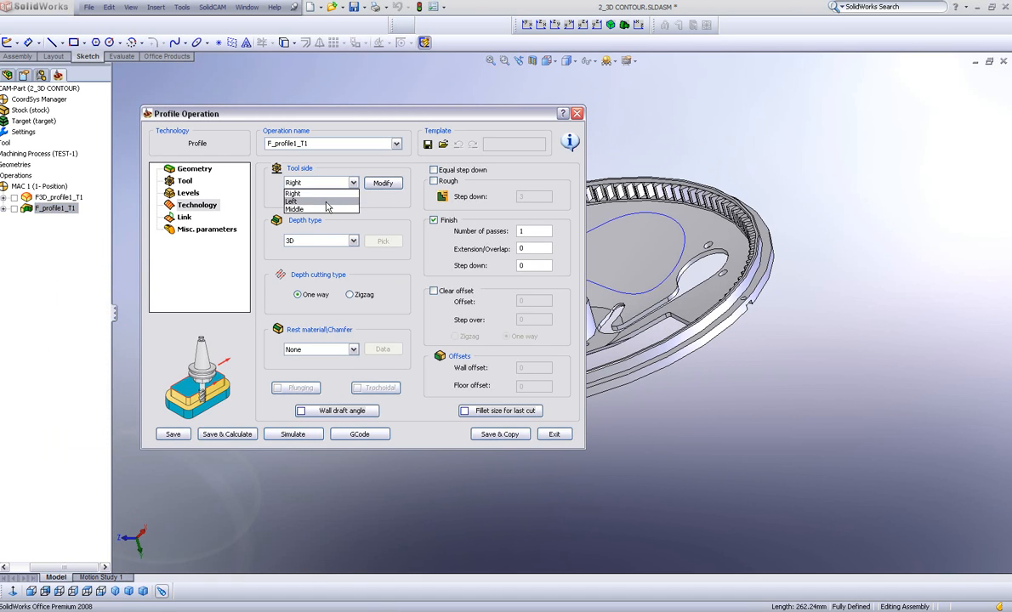
# Change the Profile operation's Tool side to Left
pyautogui.click(294, 201)
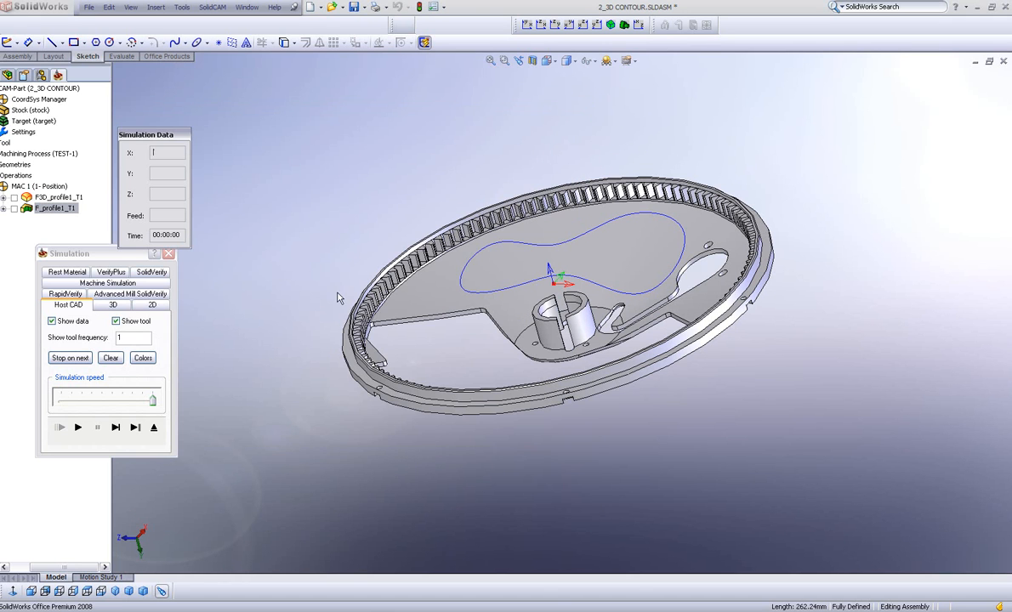
# Run the Host CAD simulation of the left-side P_profile1_T1 toolpath through to the end
pyautogui.click(527, 25)
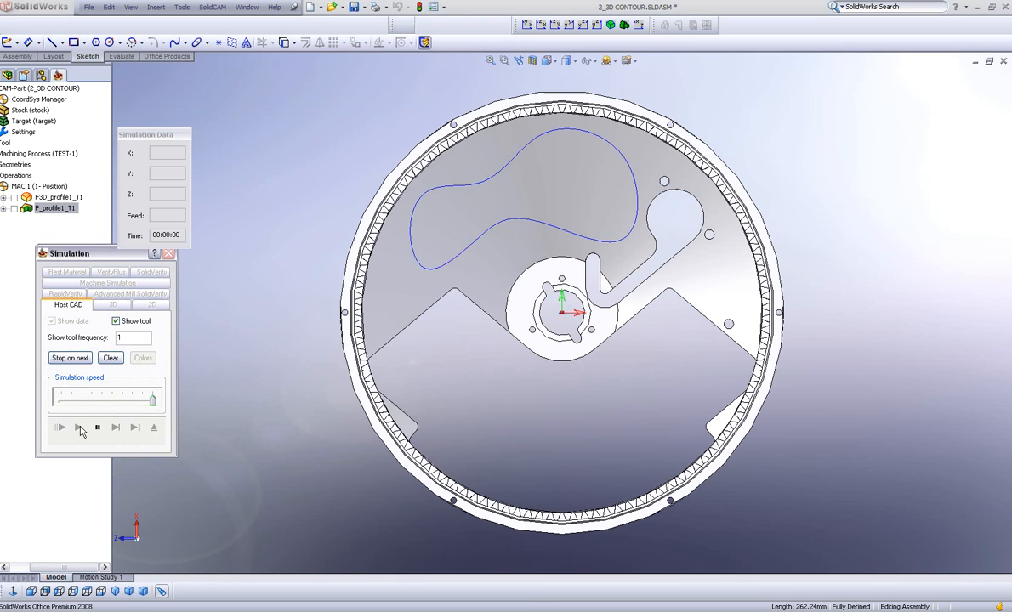
pyautogui.click(60, 429)
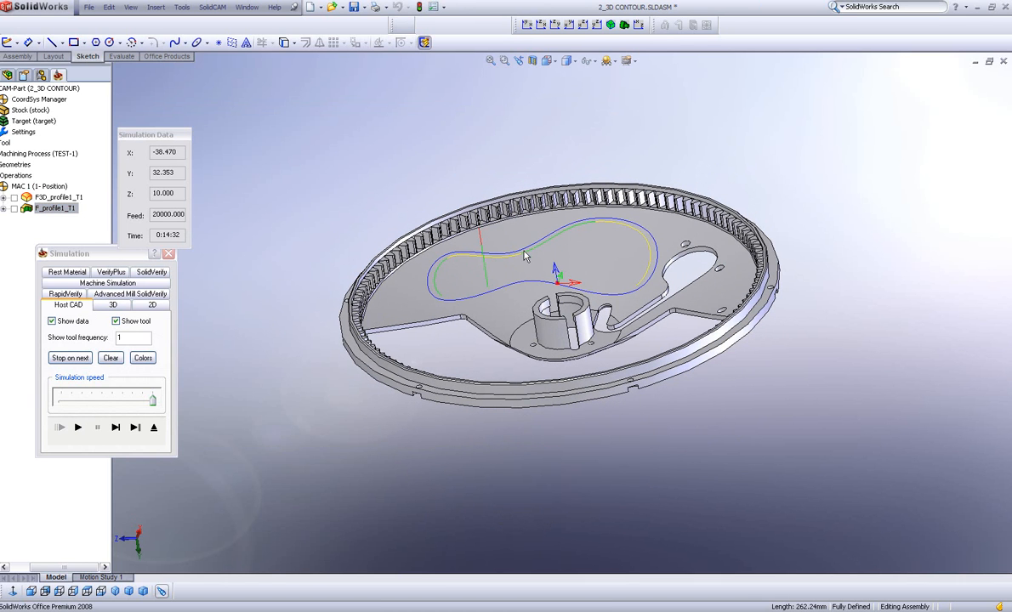
pyautogui.moveTo(412, 289)
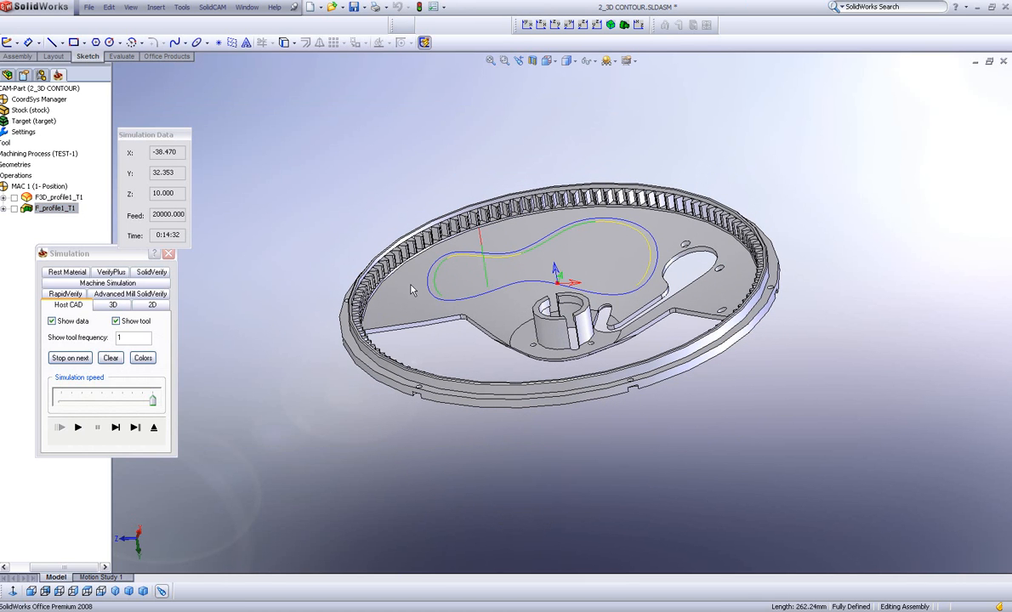